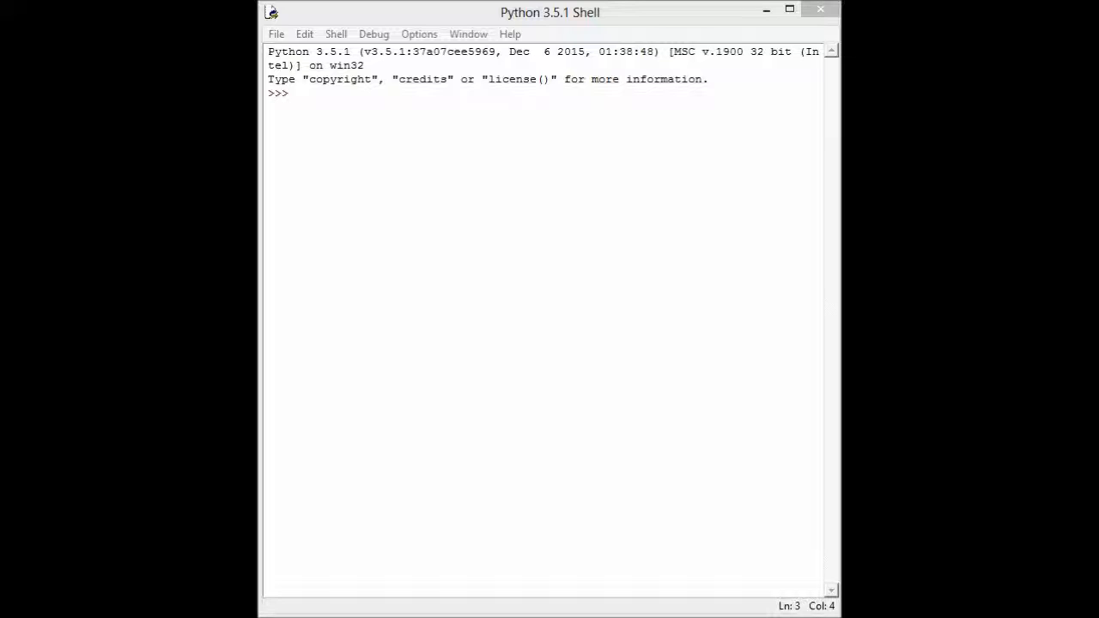
Step: At the shell prompt, compute 3+2, 2*2 and 2-10, giving 5, 4 and -8
click(550, 93)
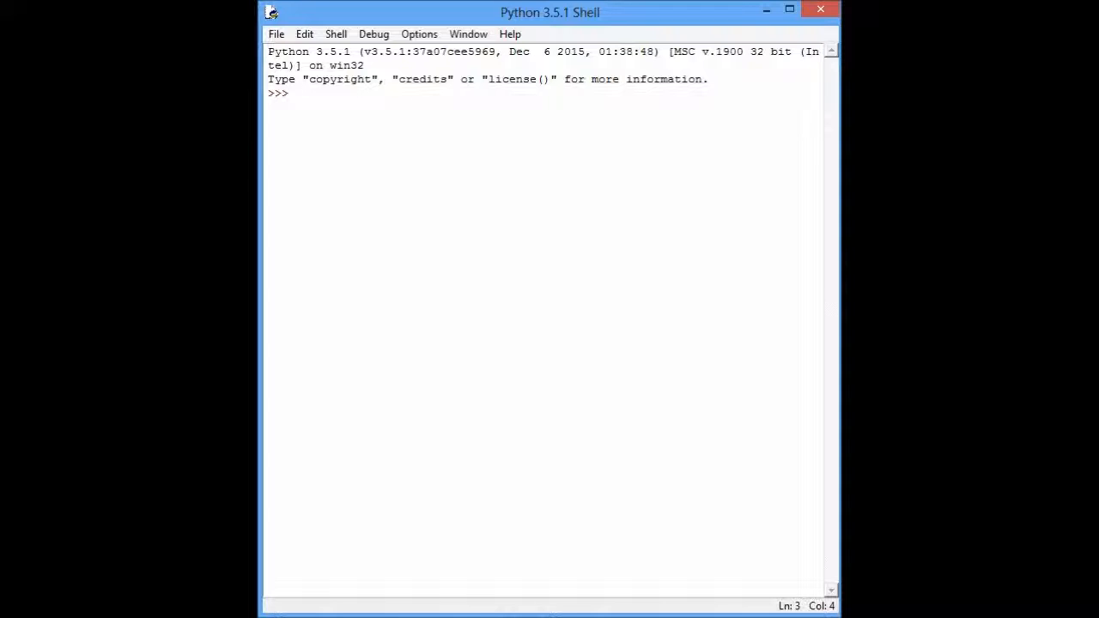
text(3+2)
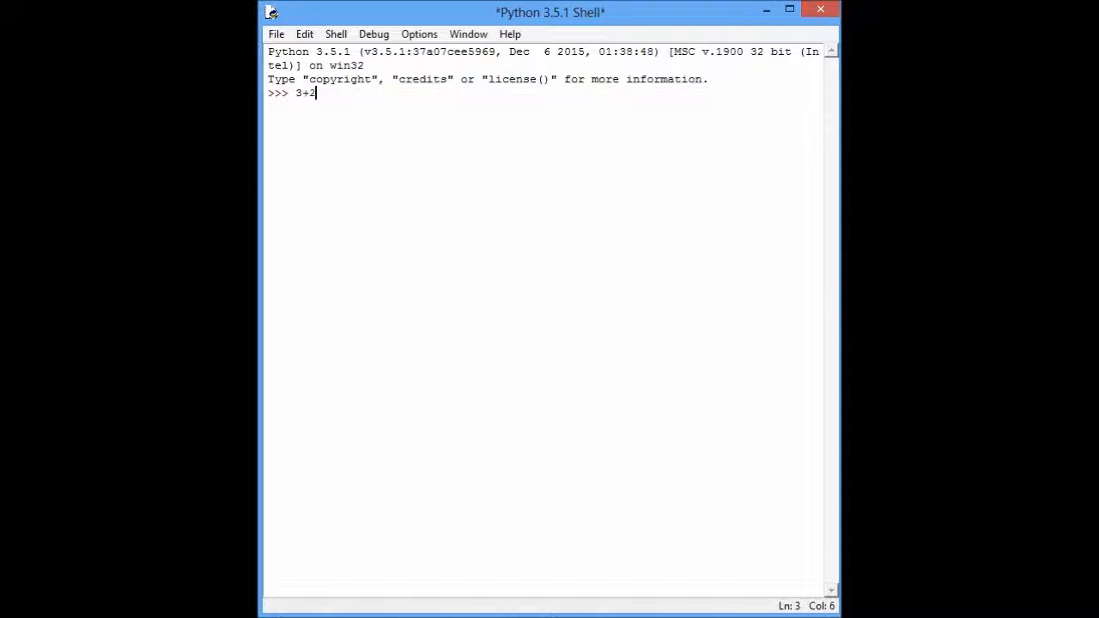
key(Return)
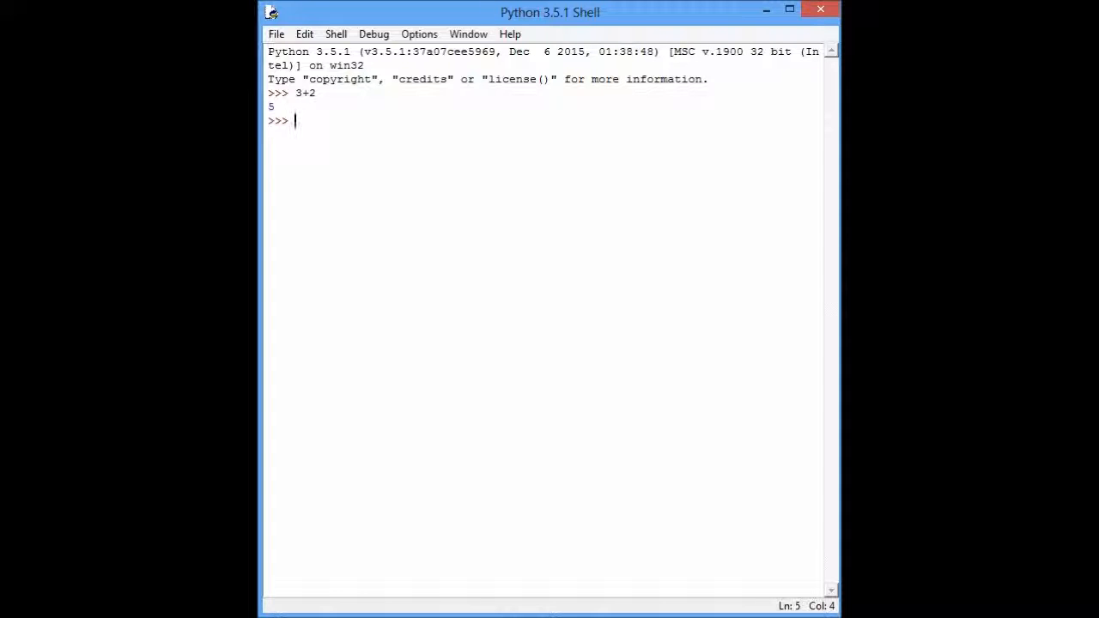
text(2*)
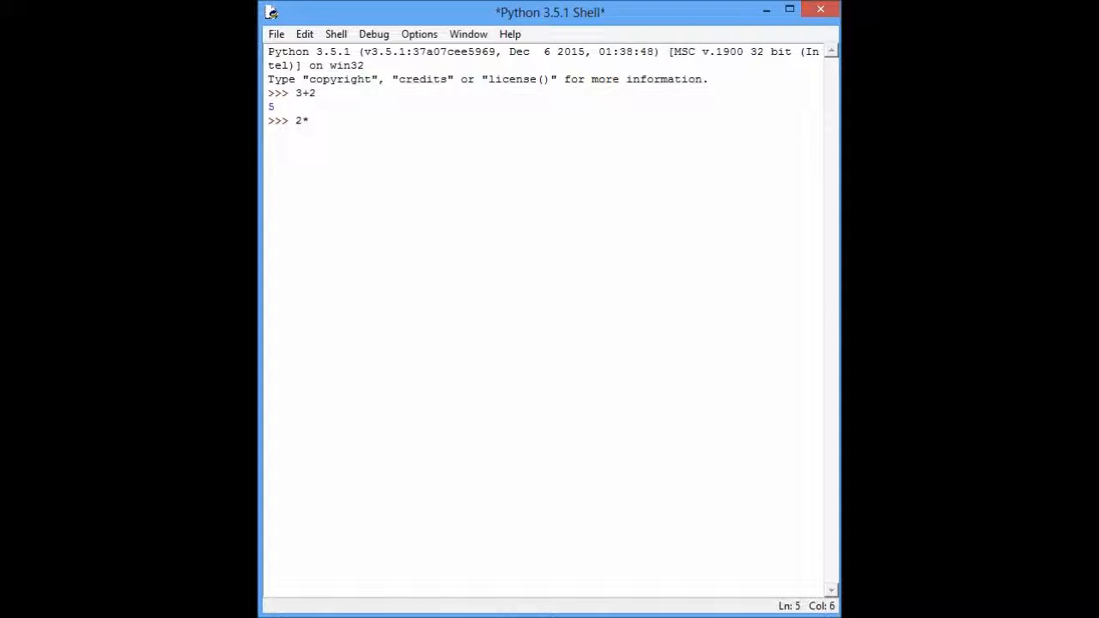
key(Return)
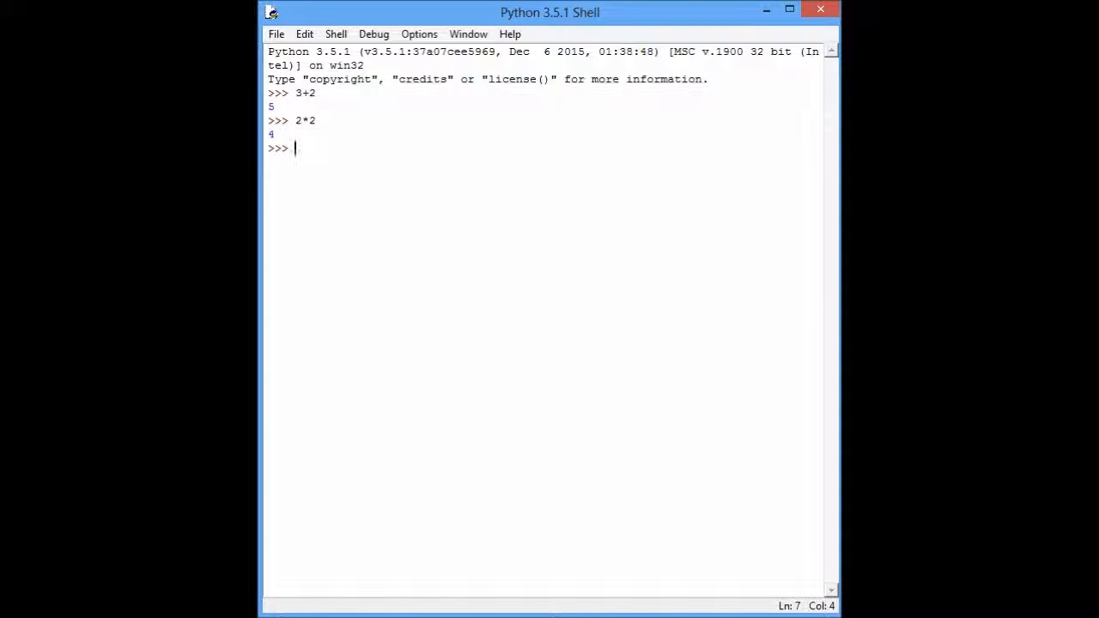
text(2)
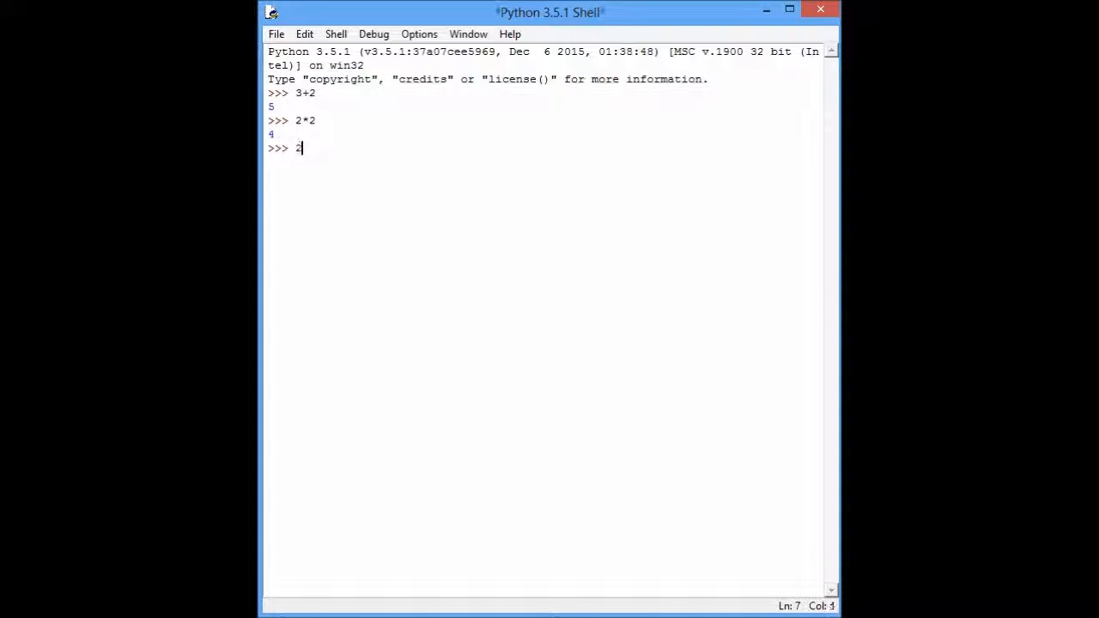
key(Return)
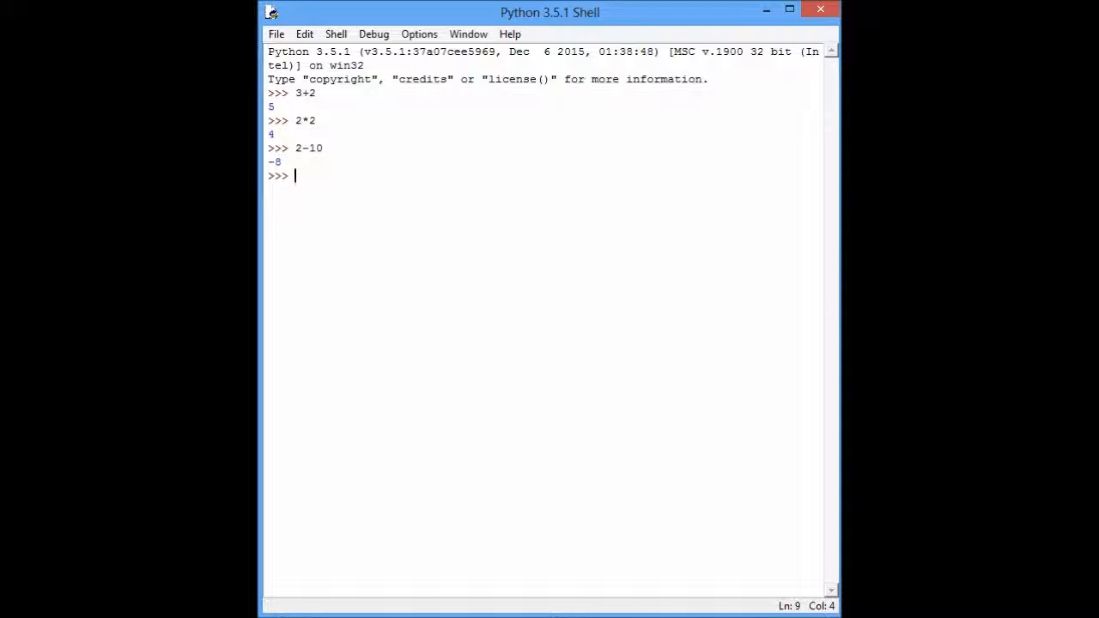
Step: Run print("Hello World") in the shell so it outputs Hello World
text(print)
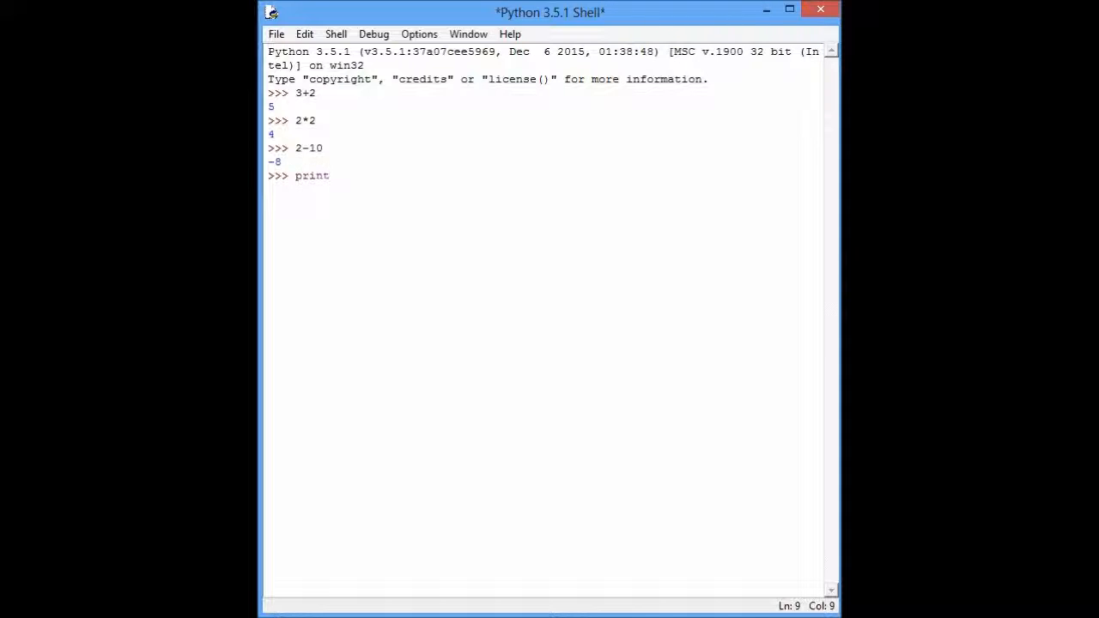
text((")
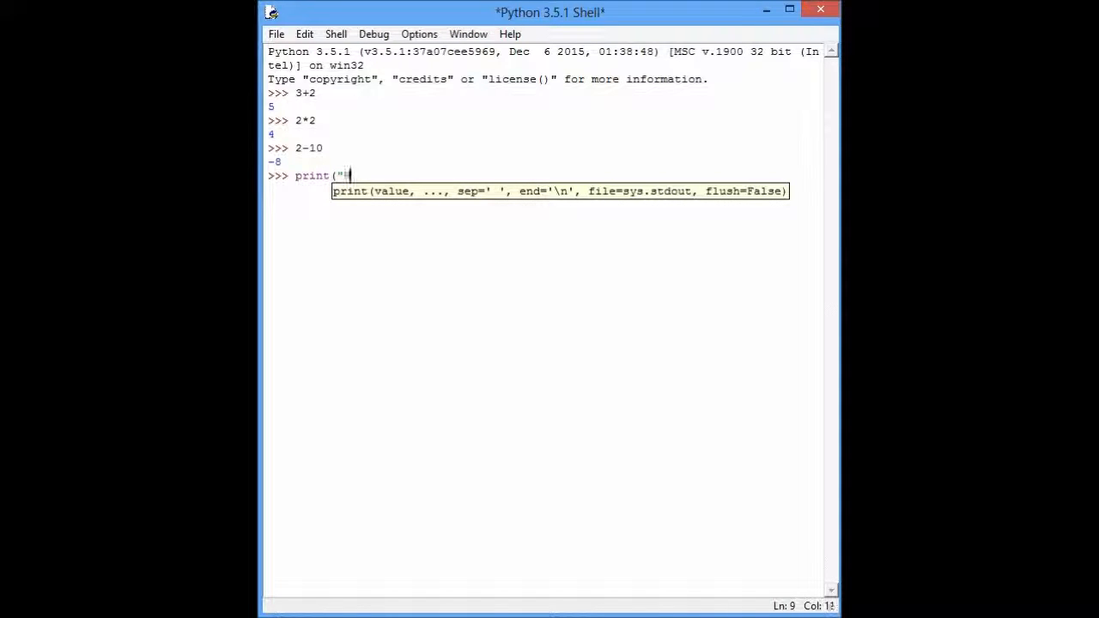
text(Hello World)
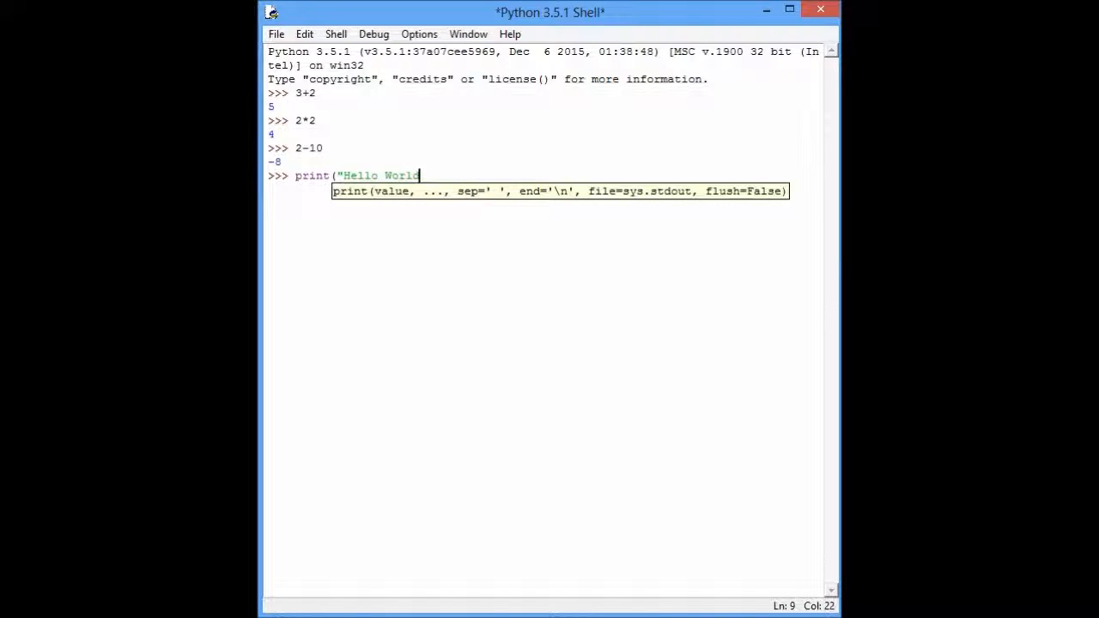
text("))
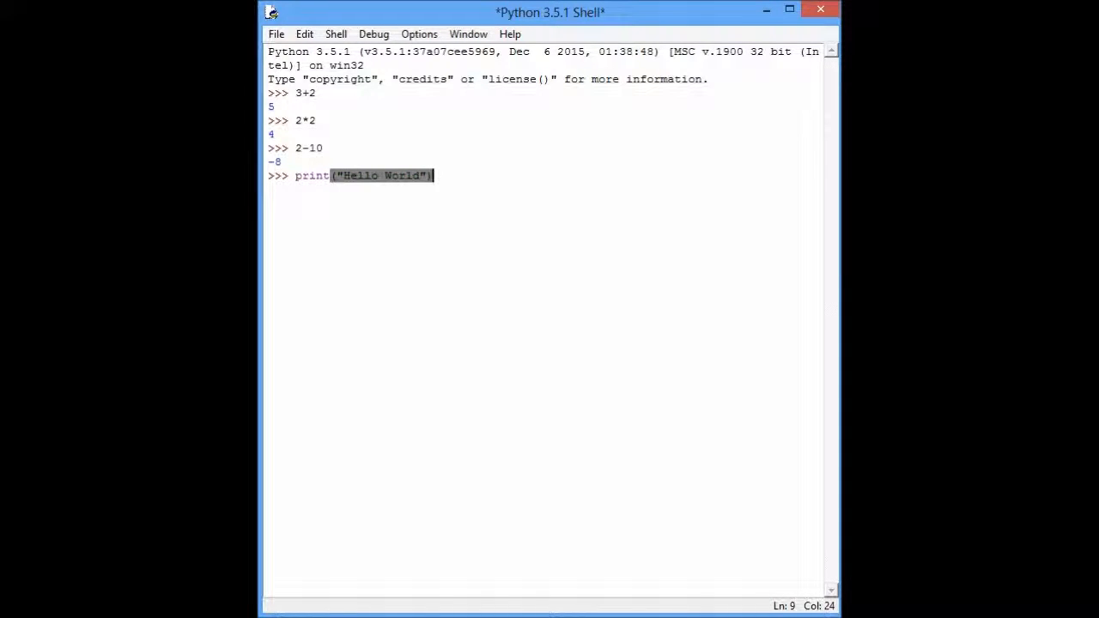
key(Return)
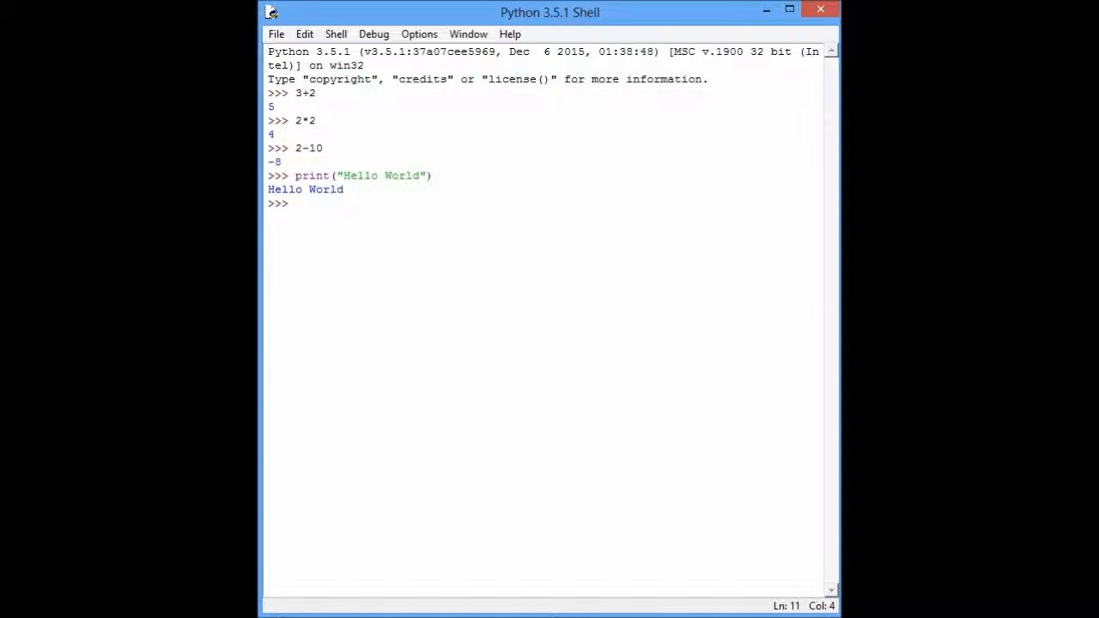
click(294, 203)
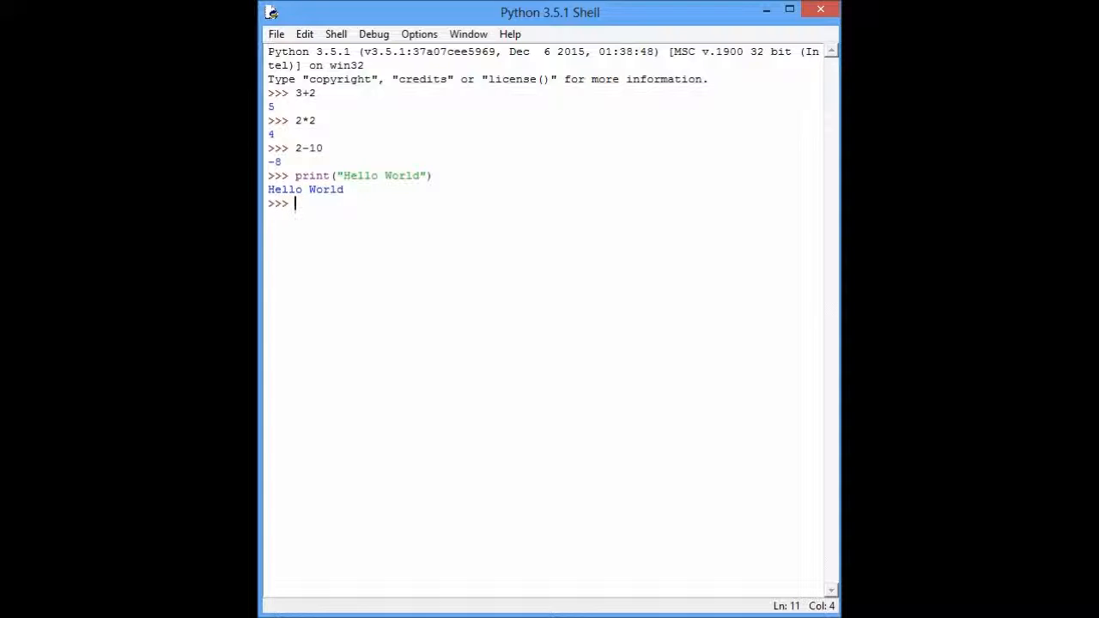
Step: Create a new script containing print("Line 1") and print("Line 2") on separate lines
click(276, 34)
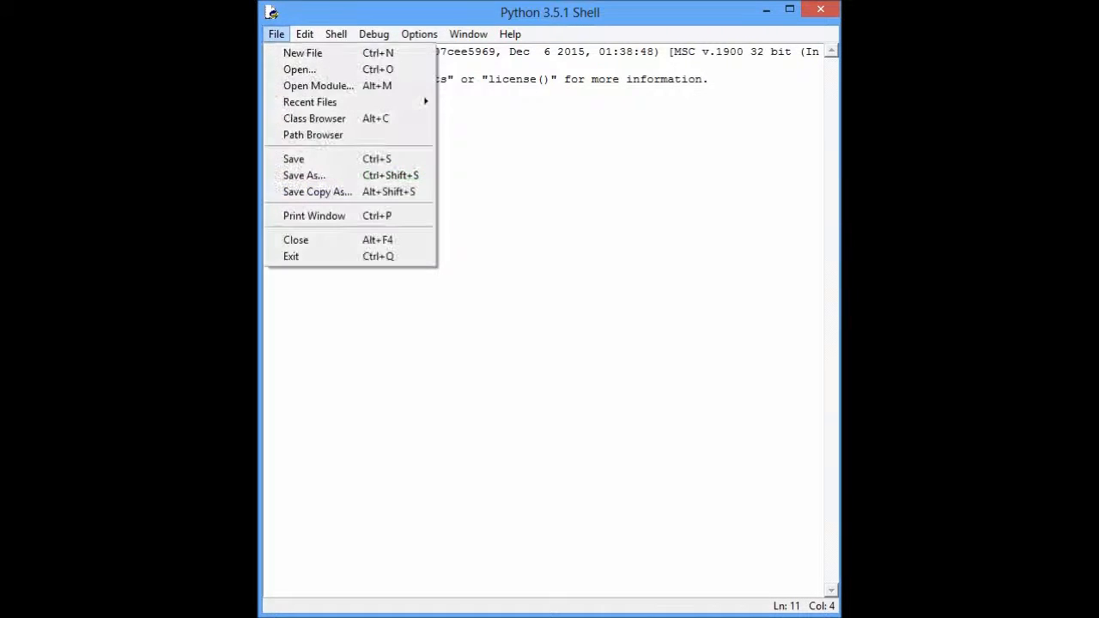
mouse_move(303, 52)
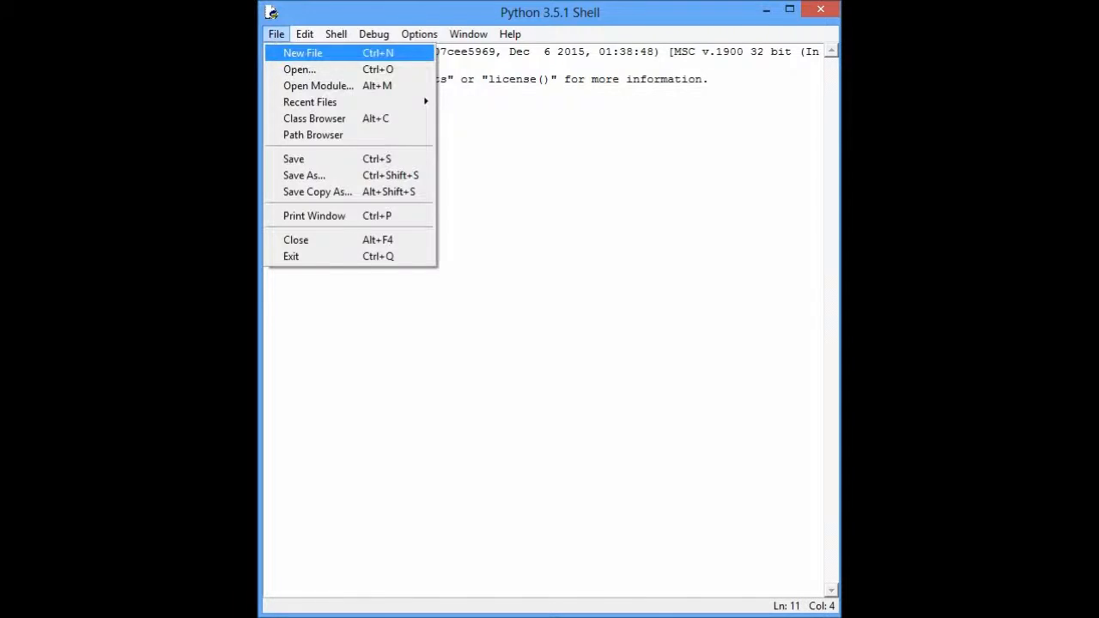
click(302, 52)
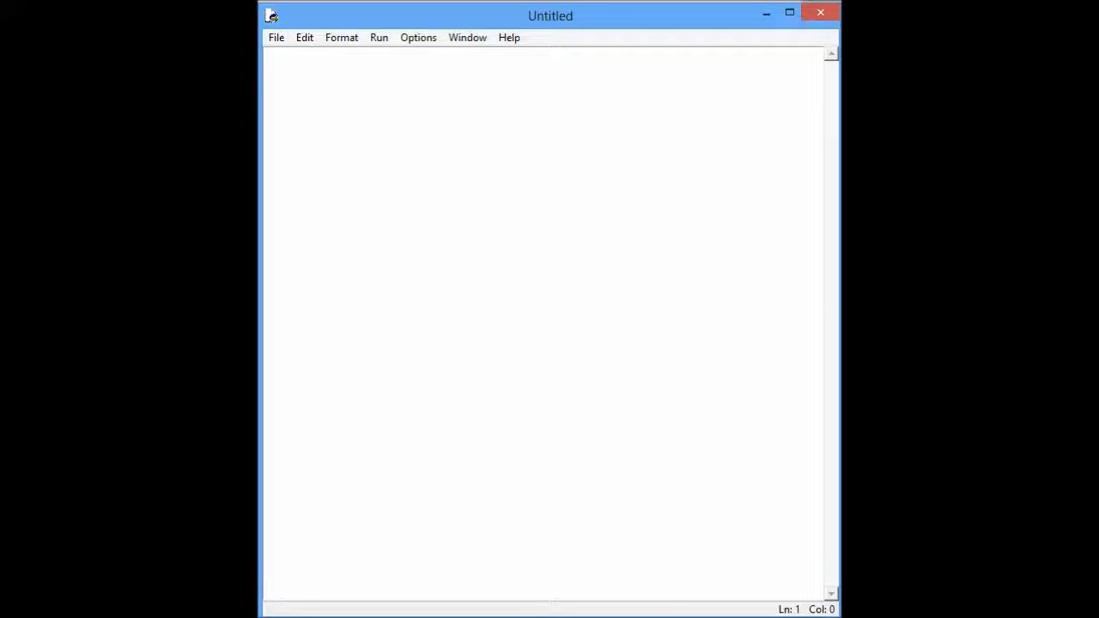
text(print)
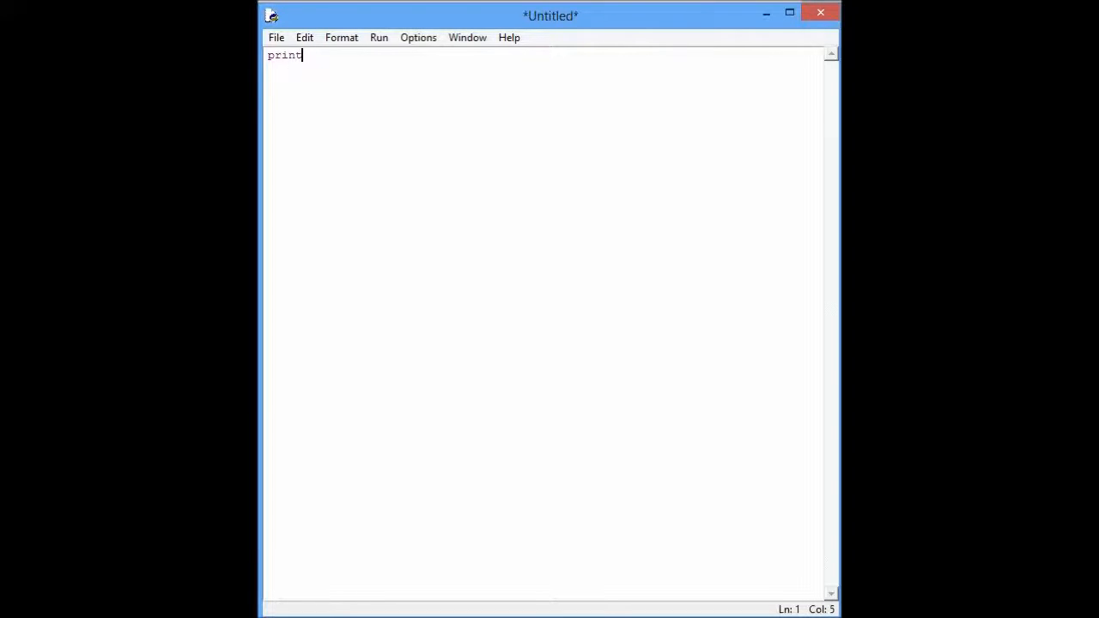
text((")
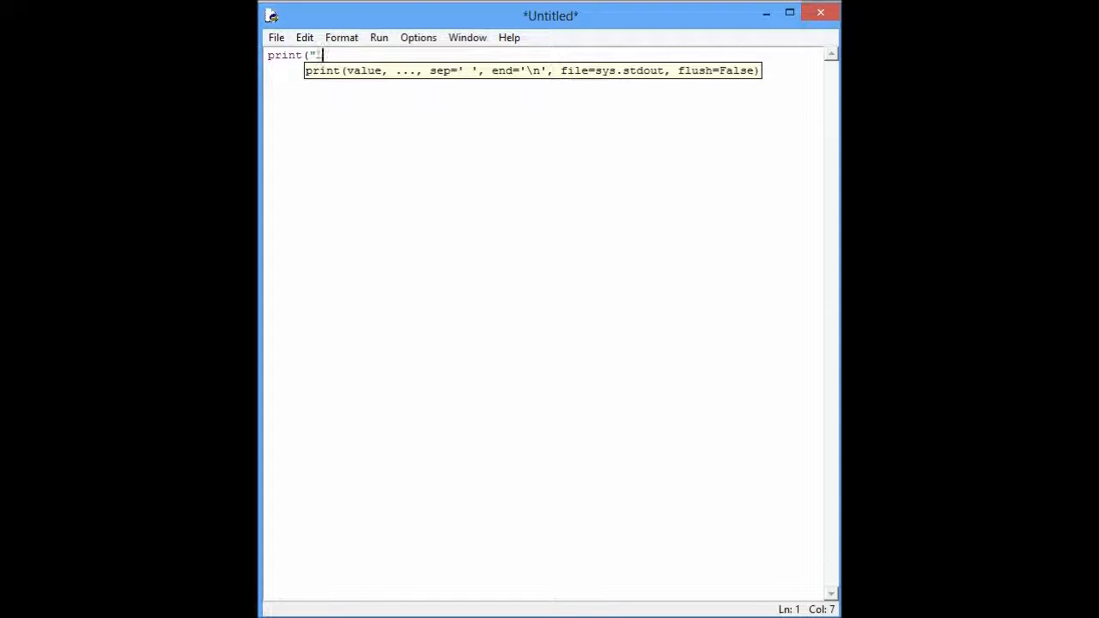
text(Line 1"))
click(544, 69)
text(print)
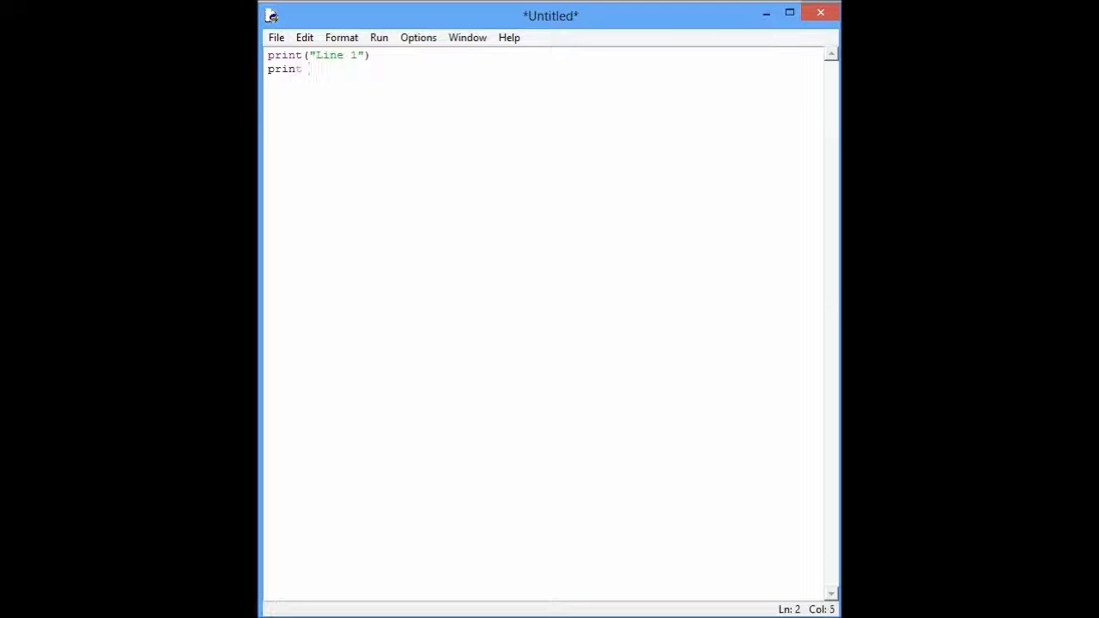
text(("Line 2)
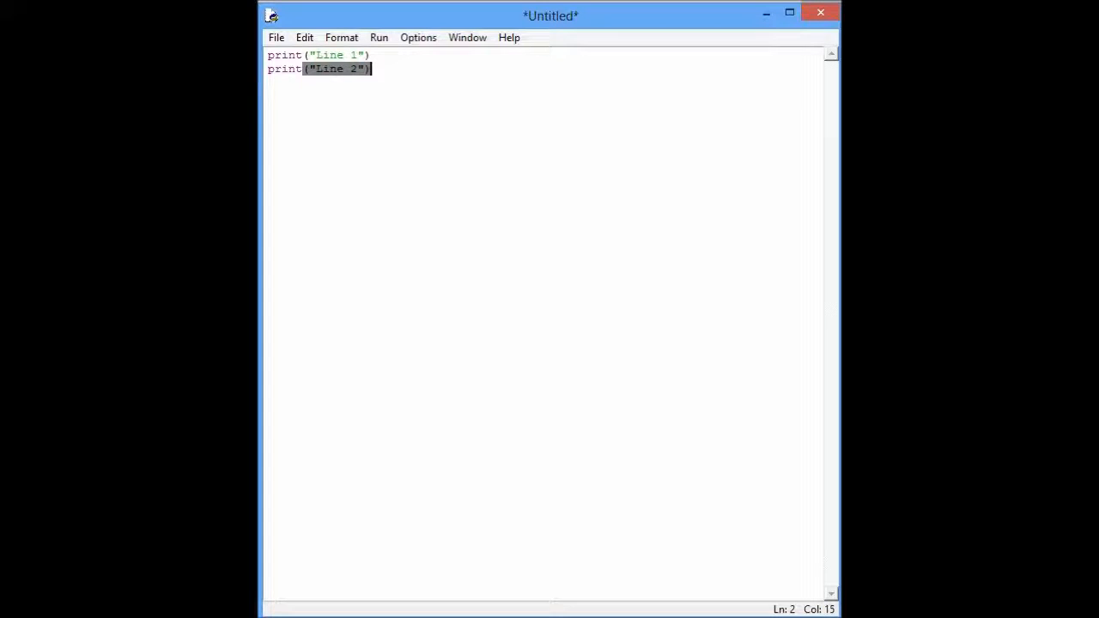
key(Return)
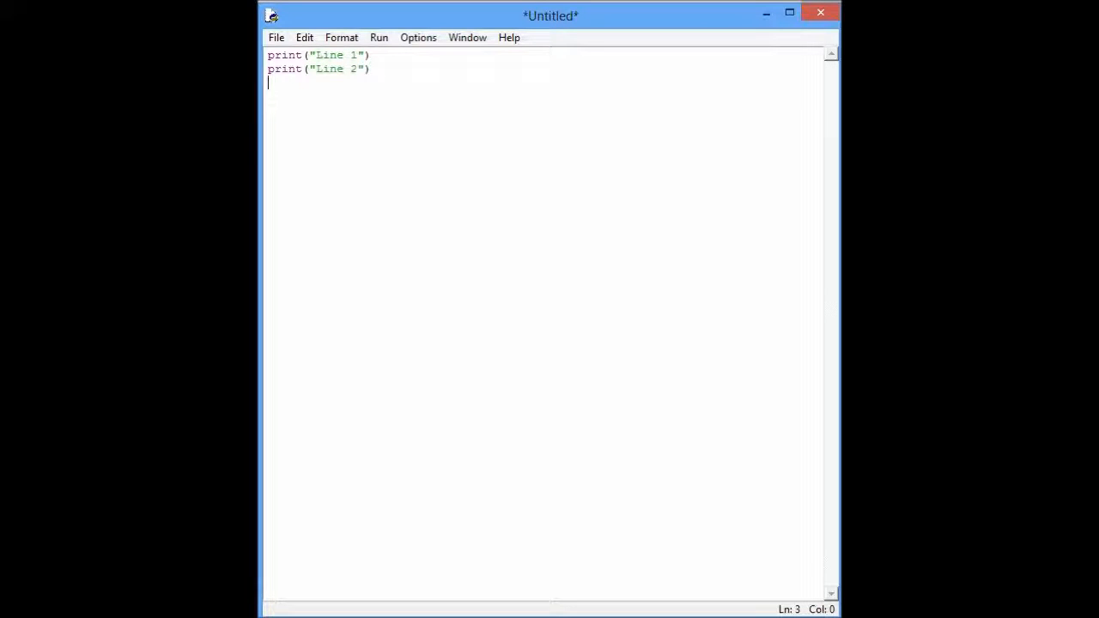
Step: Save the new script as test1 in the Documentos folder
click(275, 37)
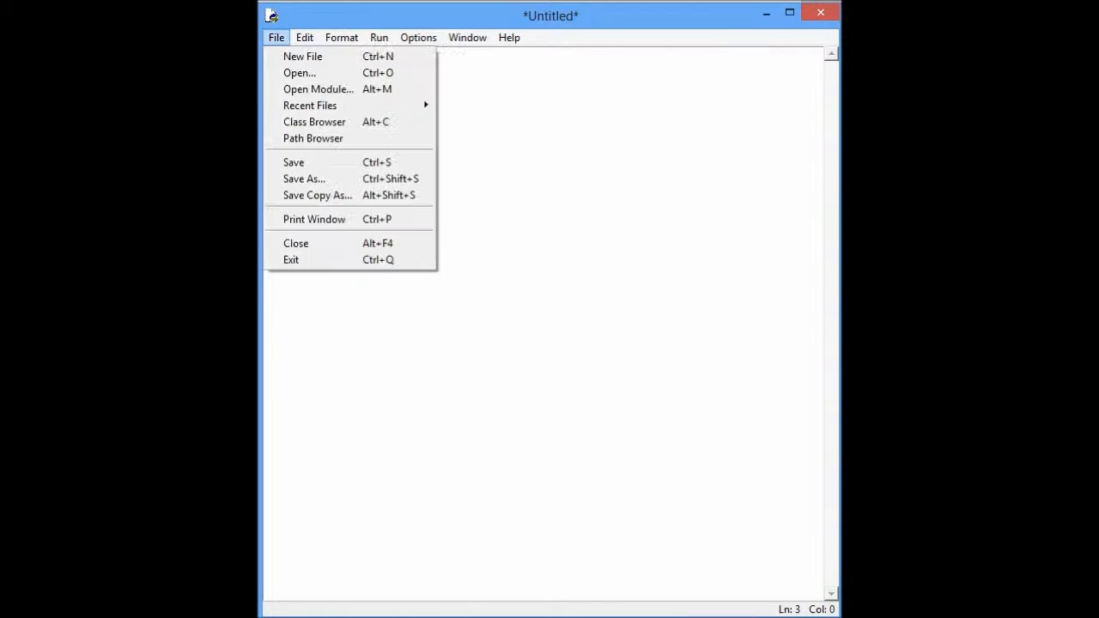
click(304, 179)
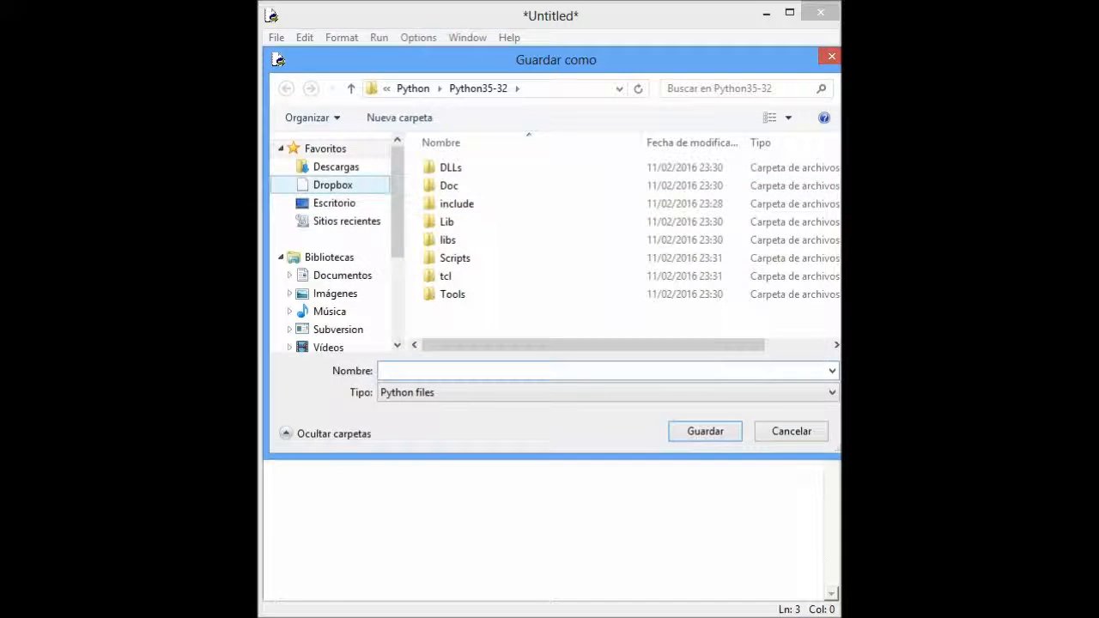
click(342, 275)
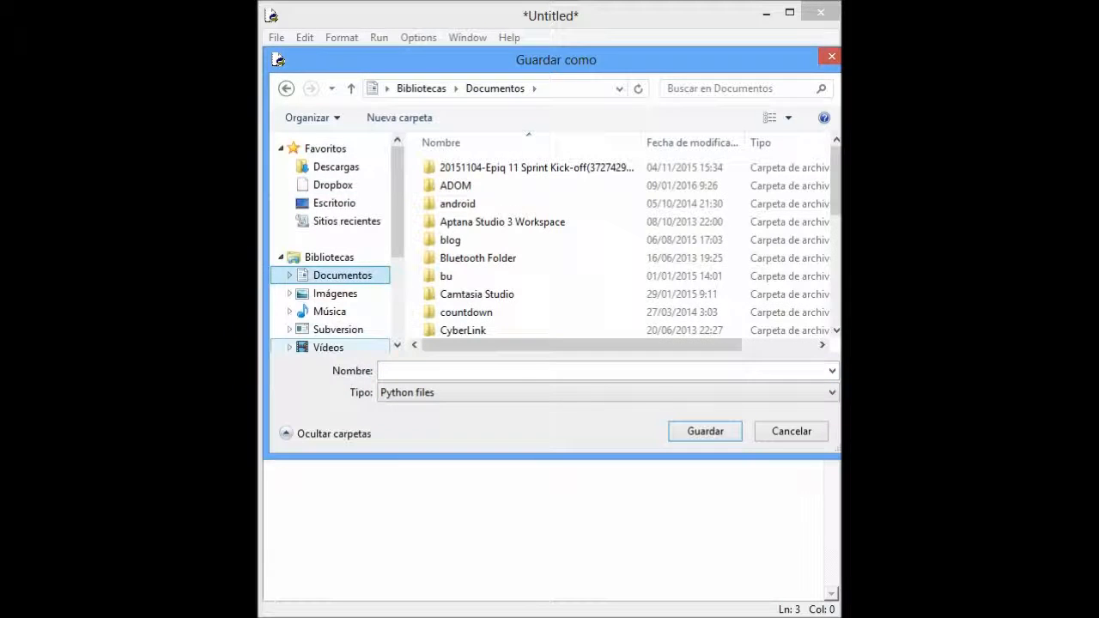
click(605, 371)
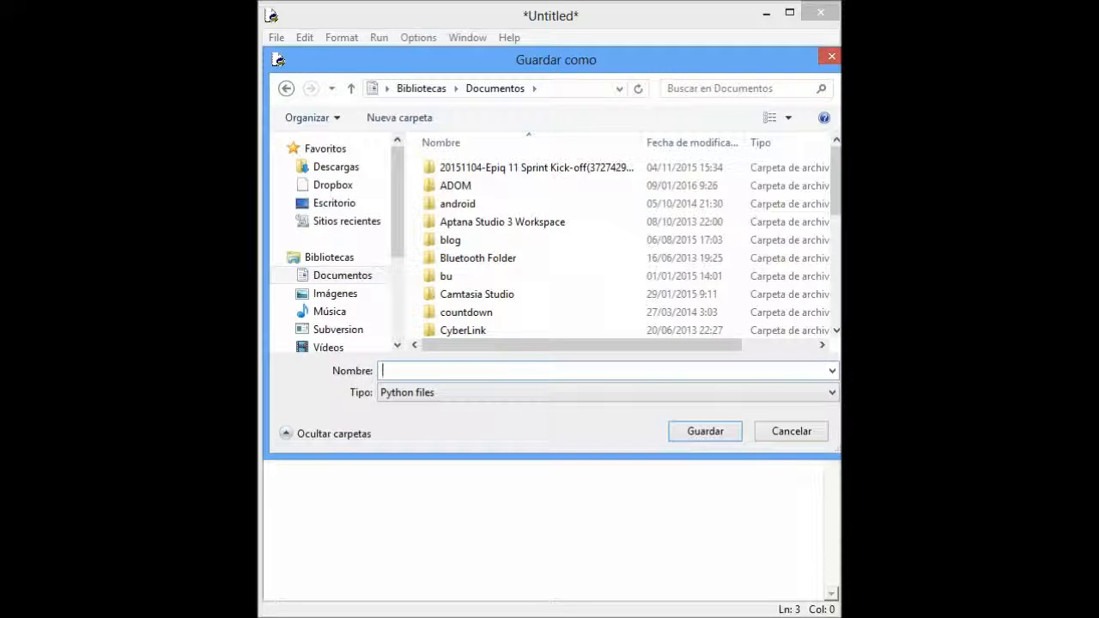
text(test1)
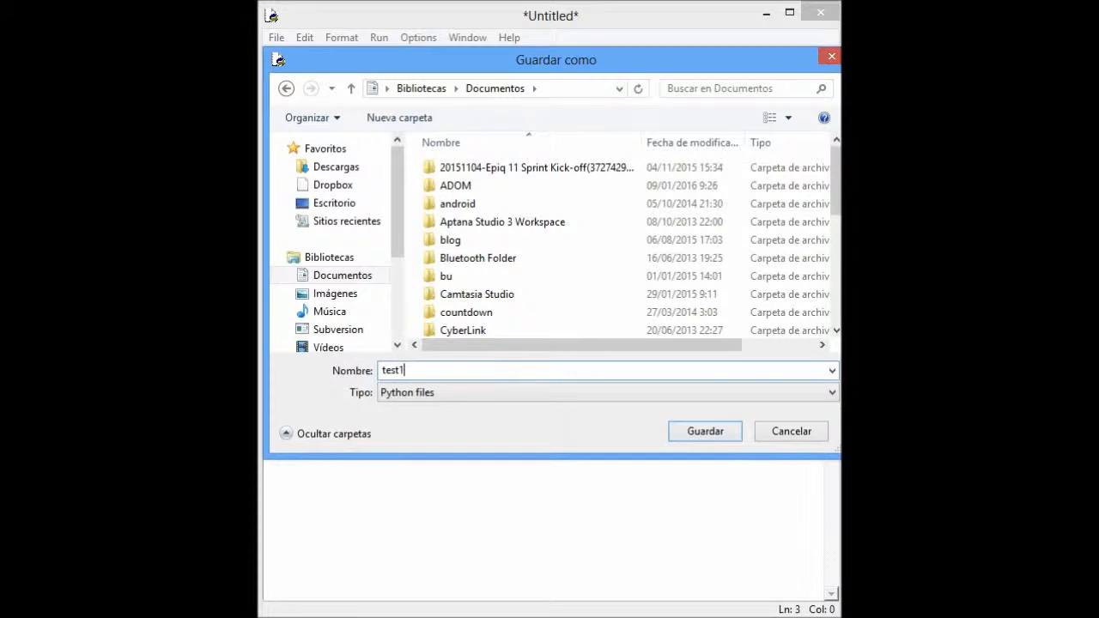
click(704, 431)
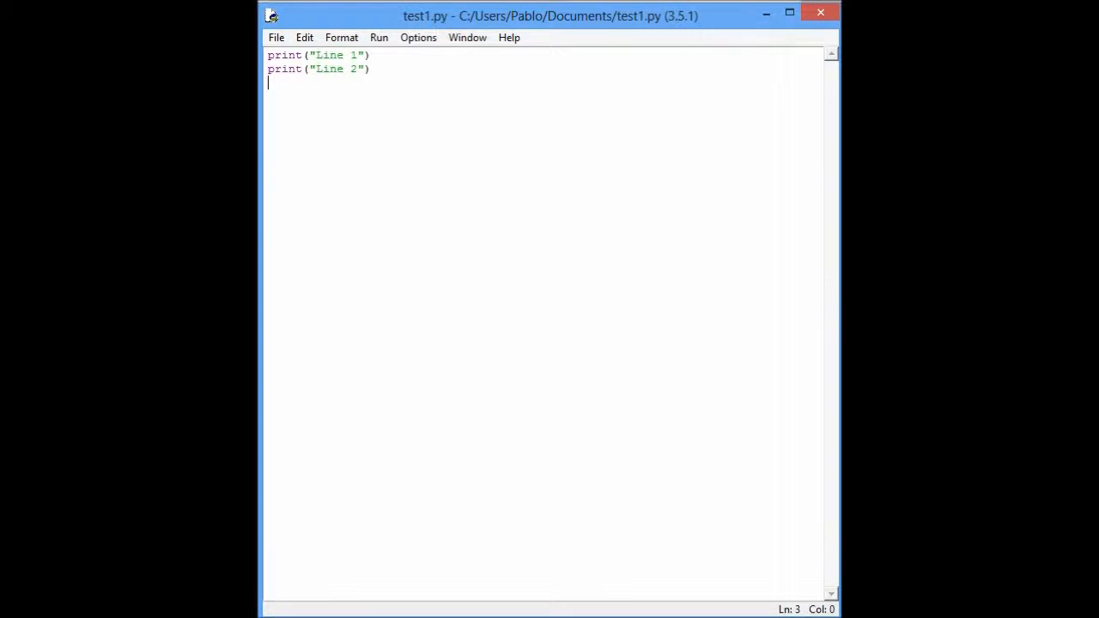
key(F5)
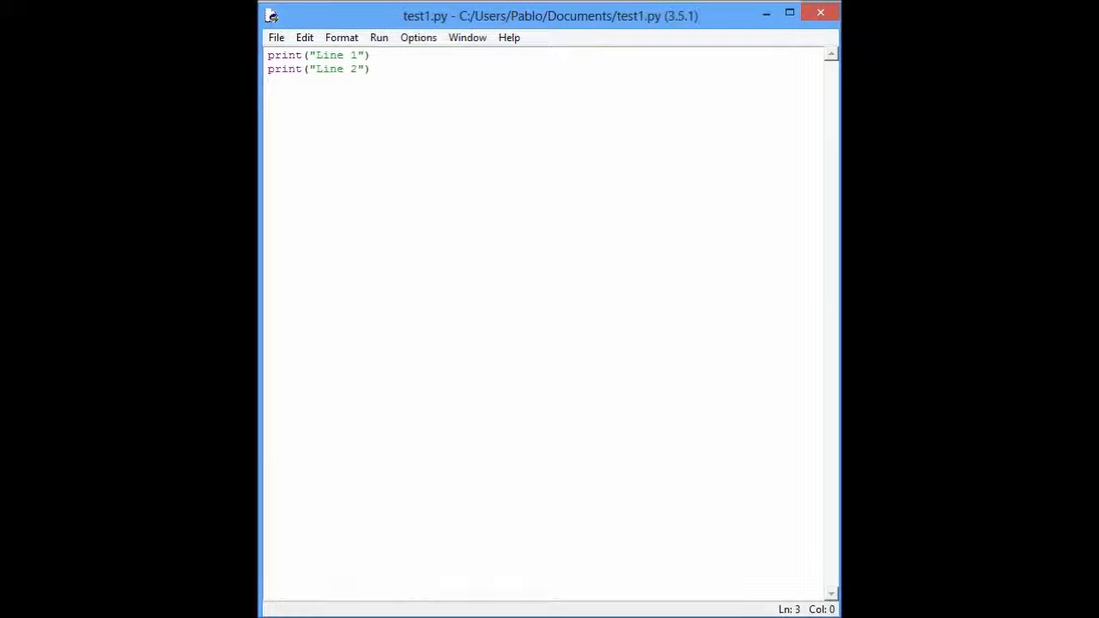
key(ctrl+a)
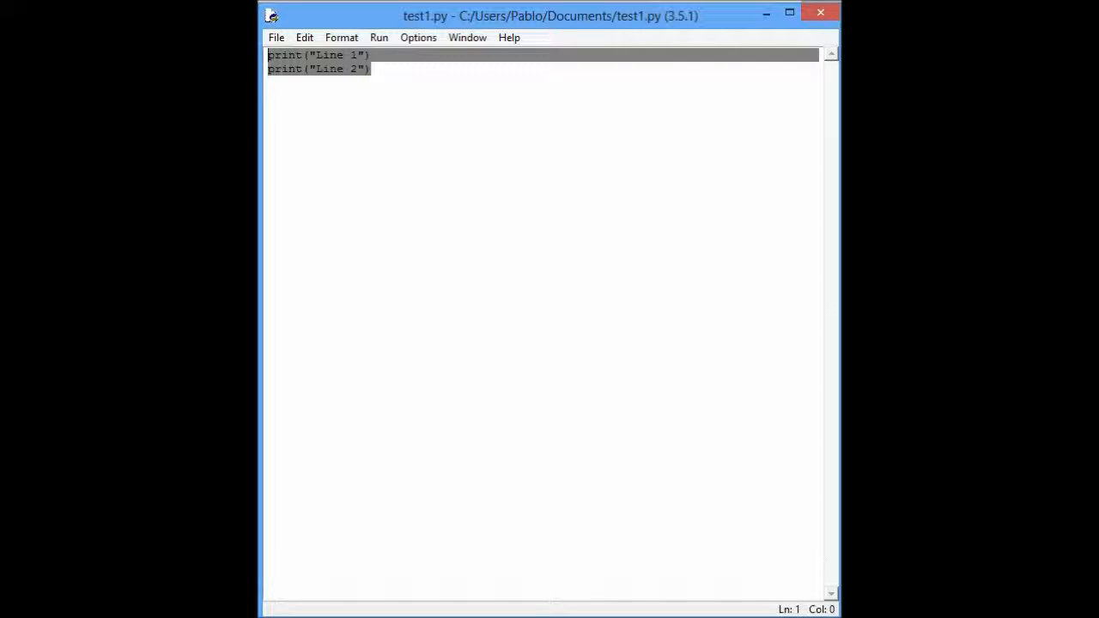
Step: Write age = "34" and print(age) in test1.py, then save and run it
text(a)
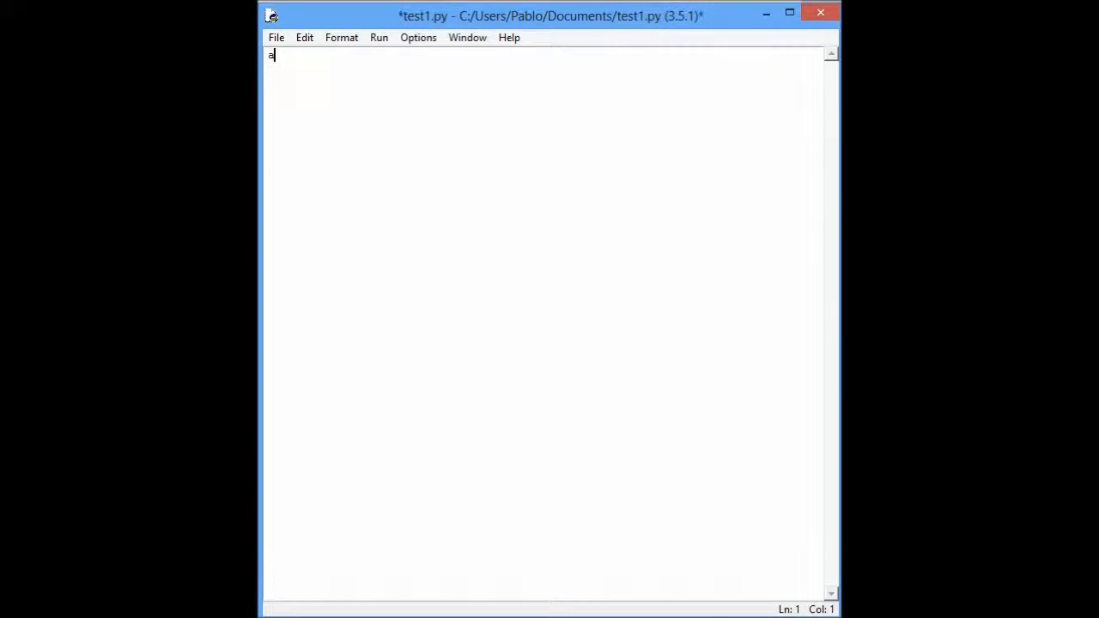
text(ge)
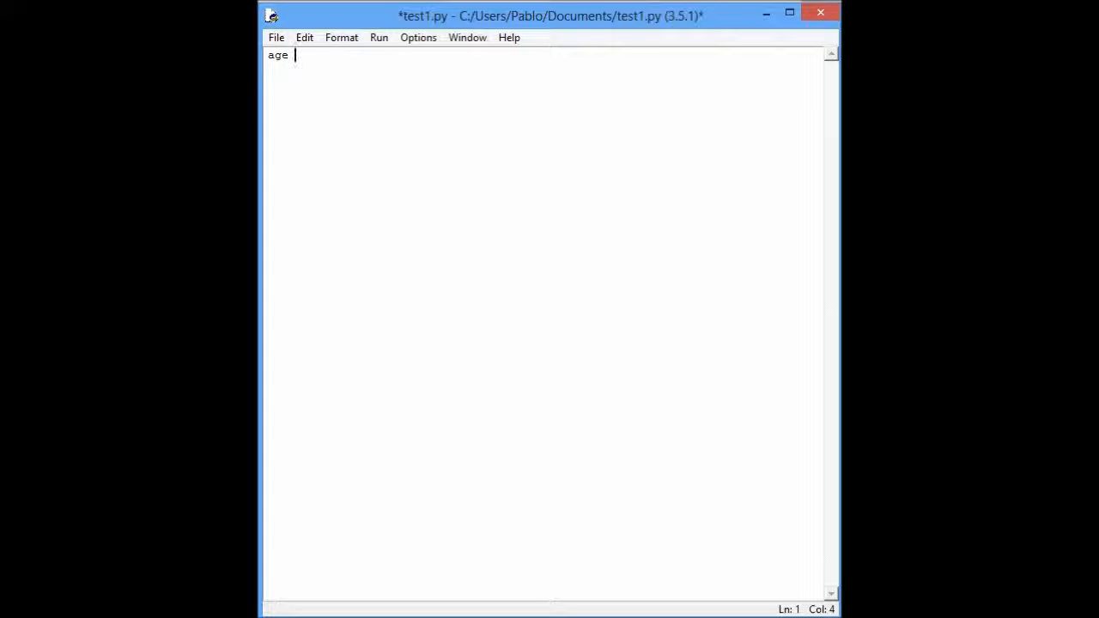
text(=)
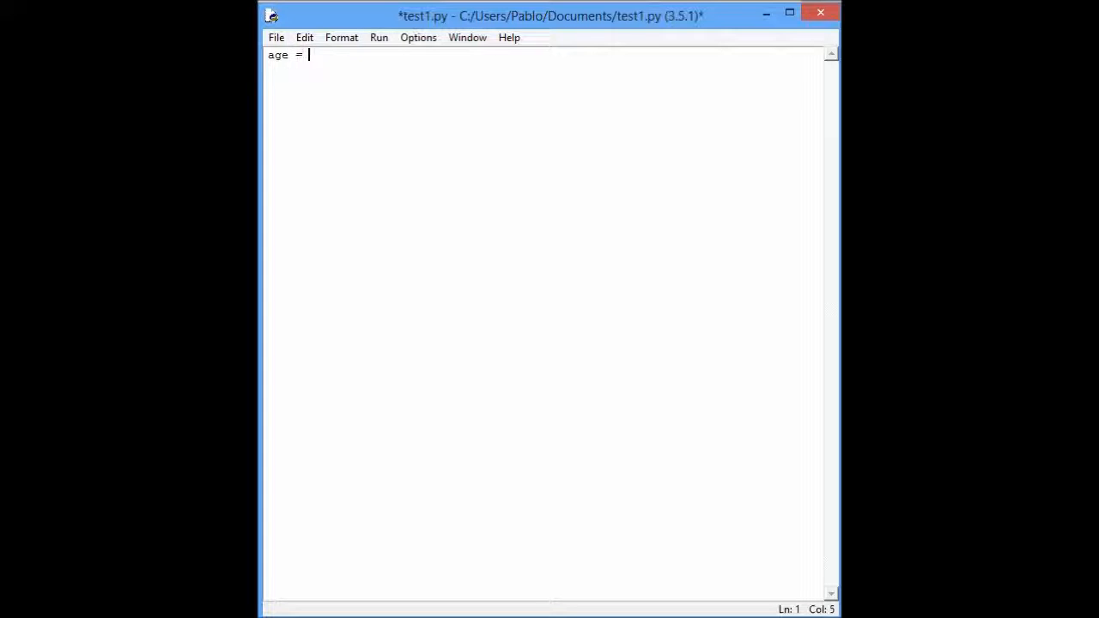
text(")
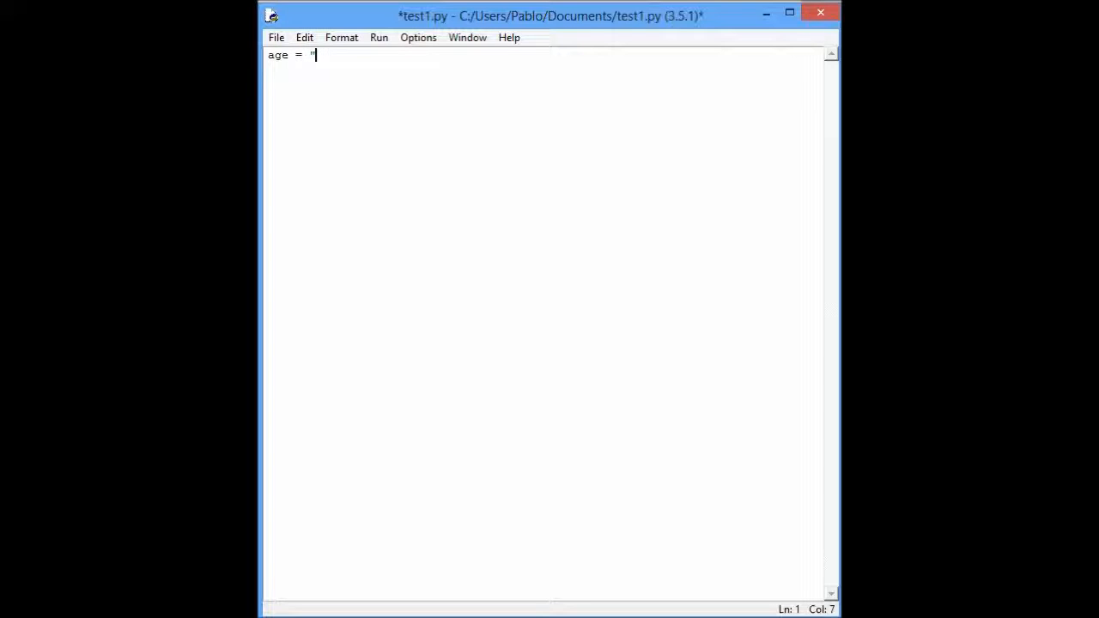
text(34)
text(print)
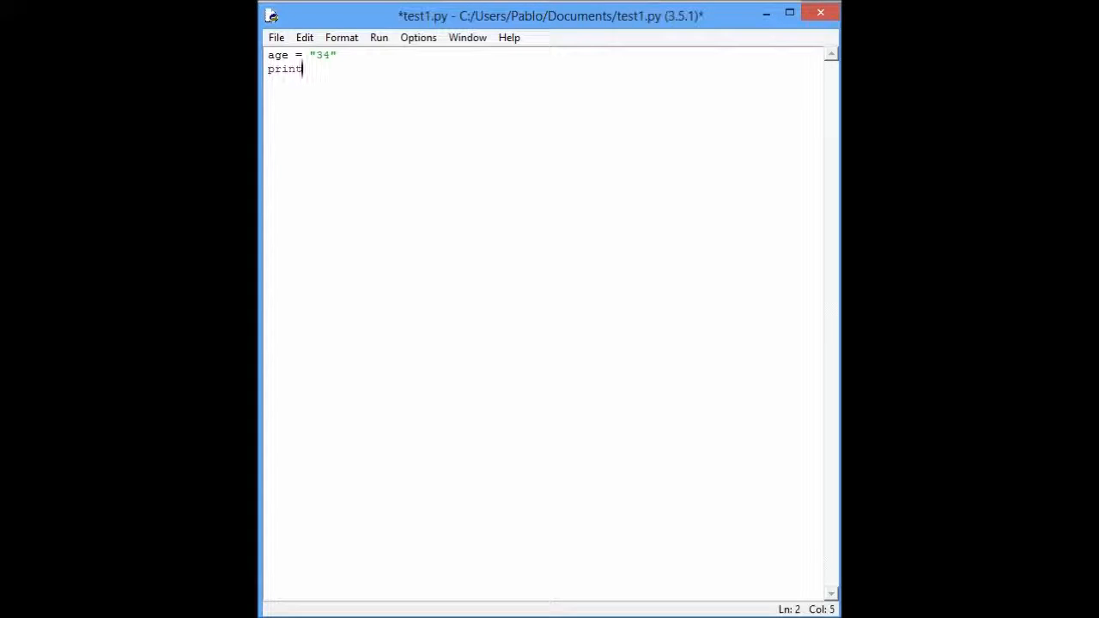
text((age))
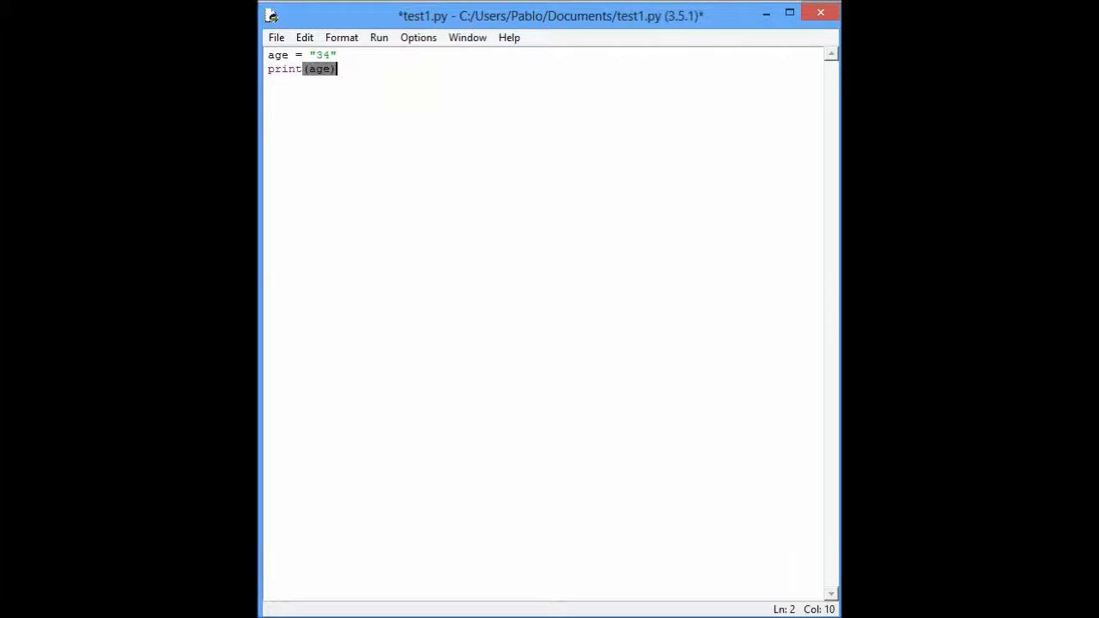
key(Return)
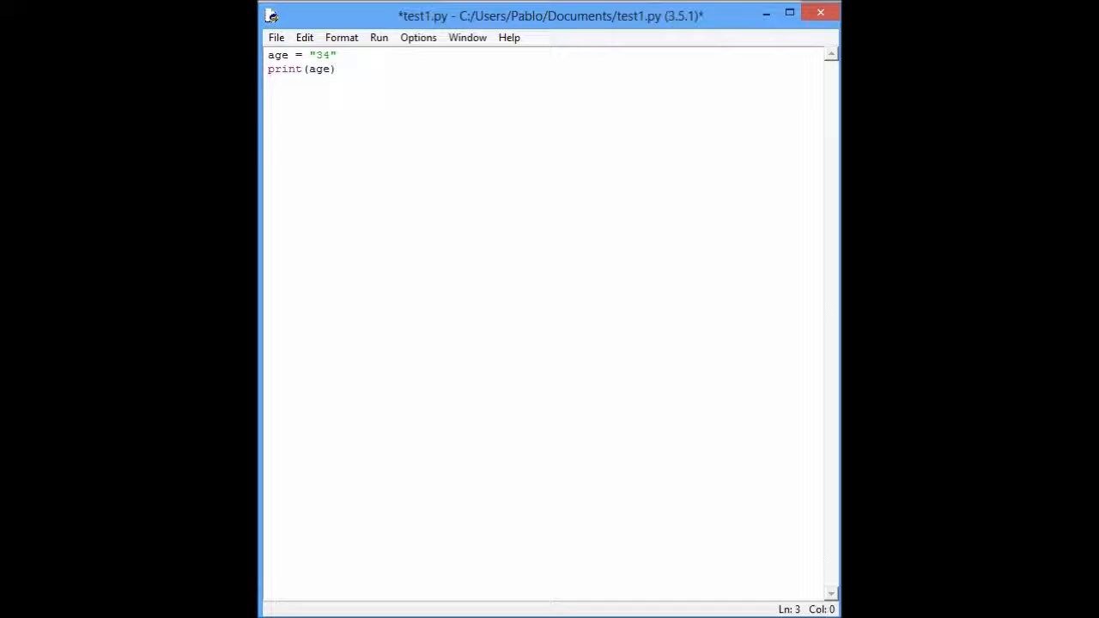
key(ctrl+s)
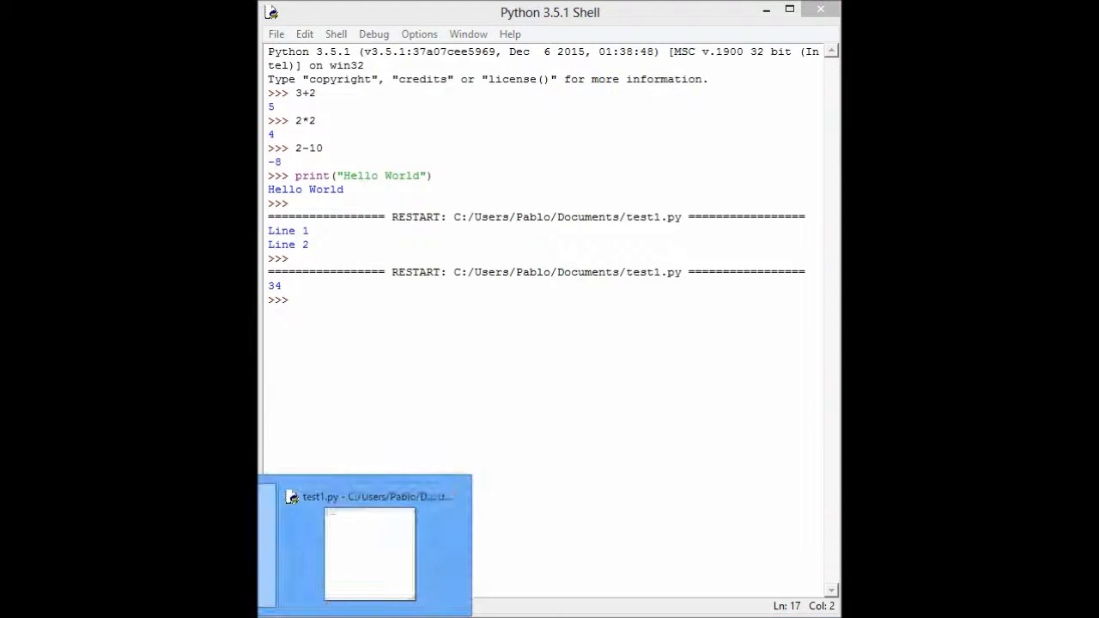
Step: Back in the editor, edit the quotes around the 34 value on the age line
click(367, 554)
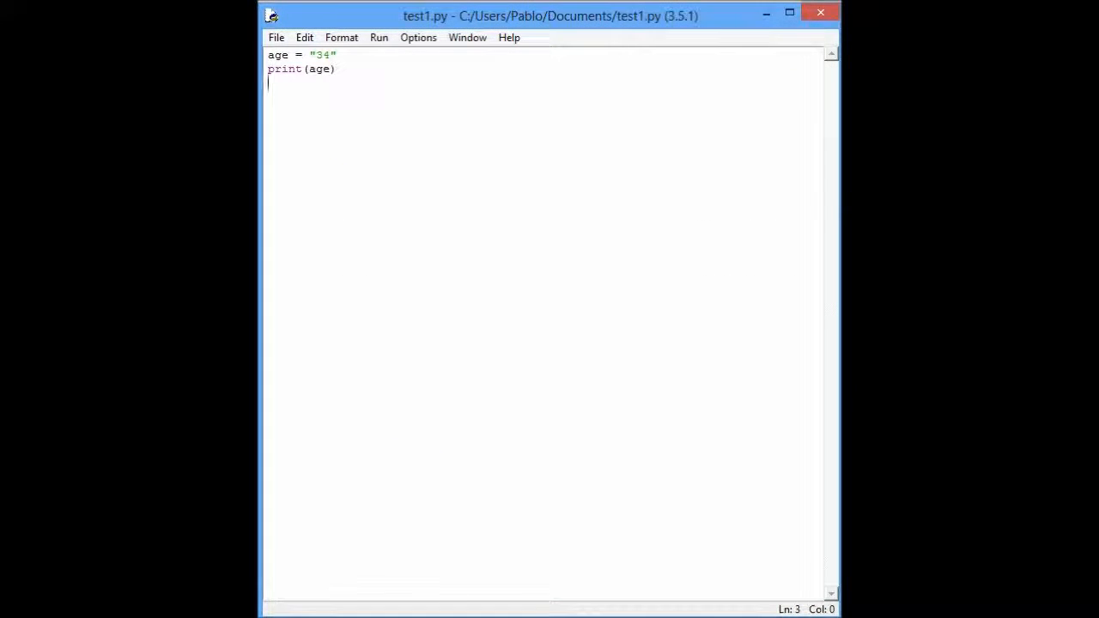
double_click(278, 54)
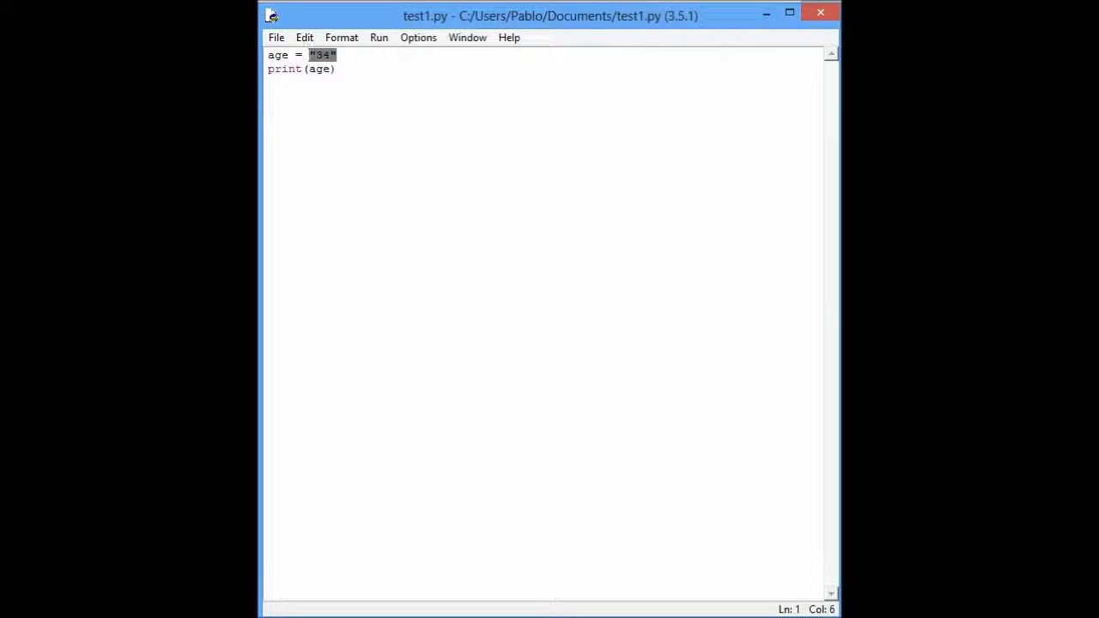
click(335, 69)
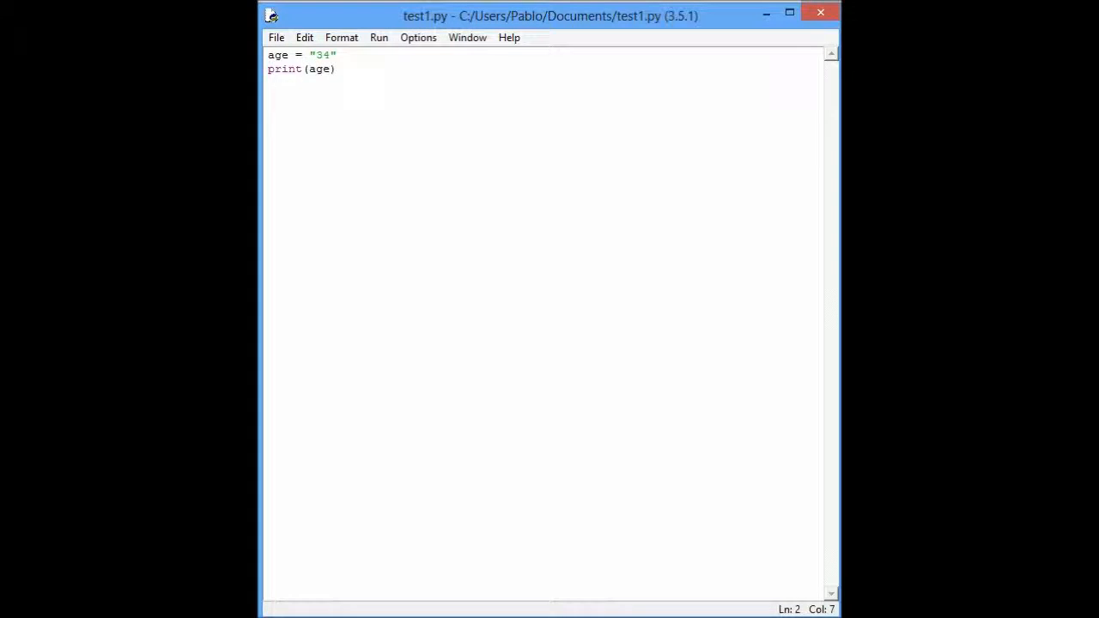
click(309, 54)
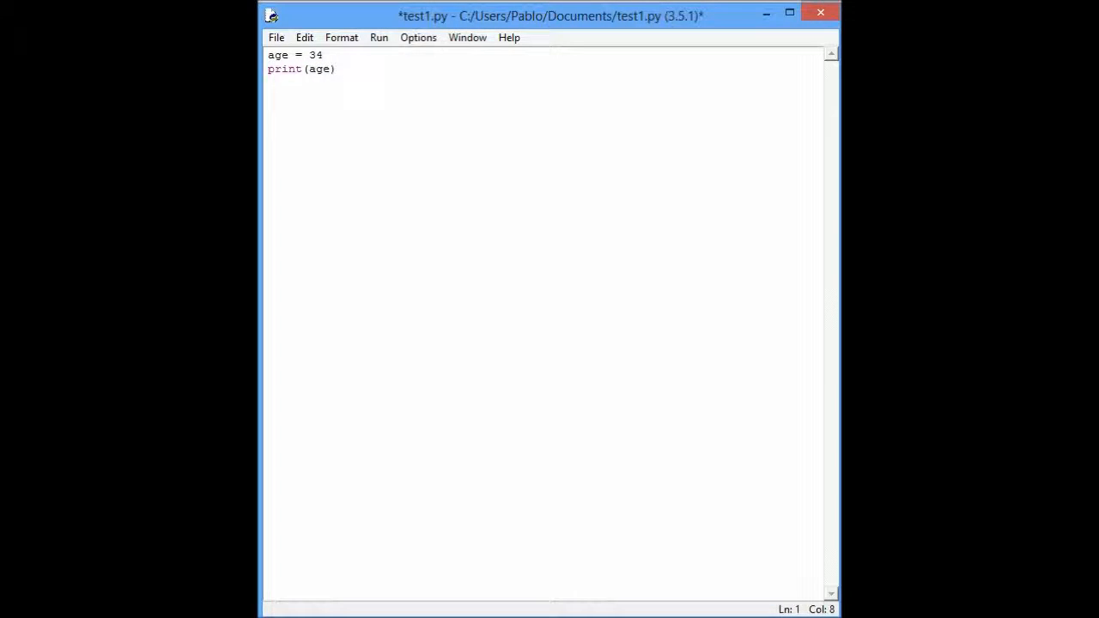
click(313, 55)
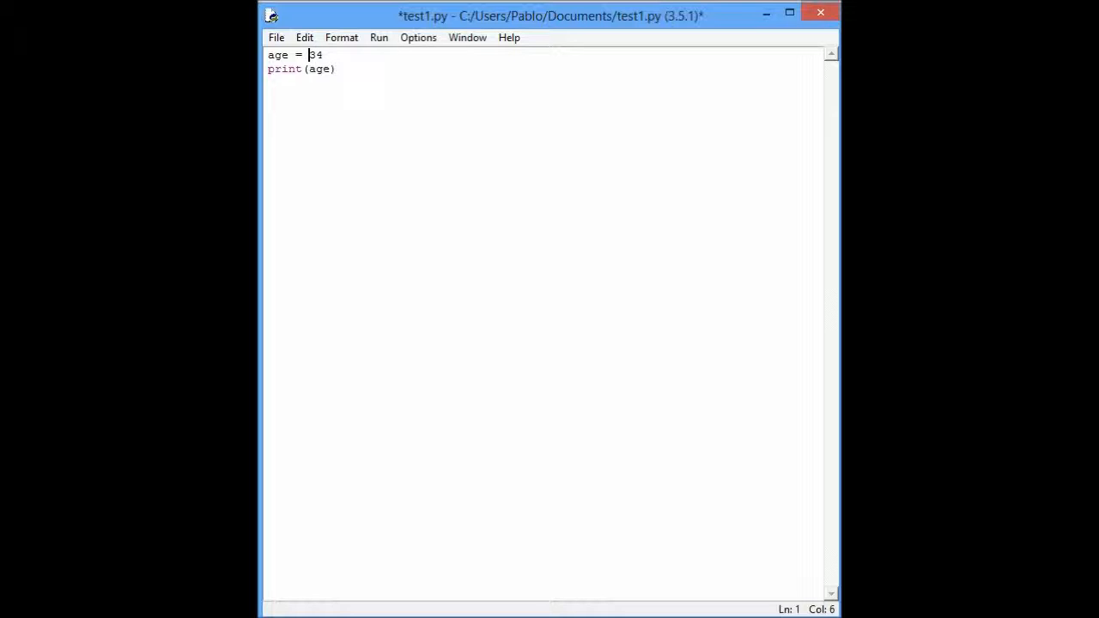
text("34")
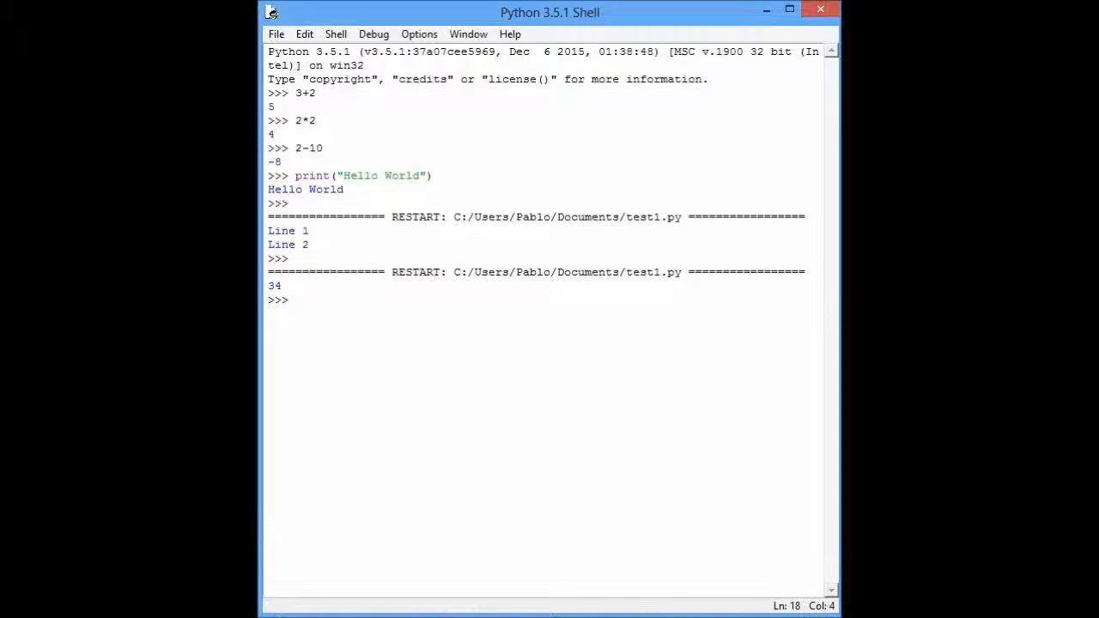
Step: In the shell, evaluate 34, 34+23 (giving 57), and the string addition "34"+"34"
text(34)
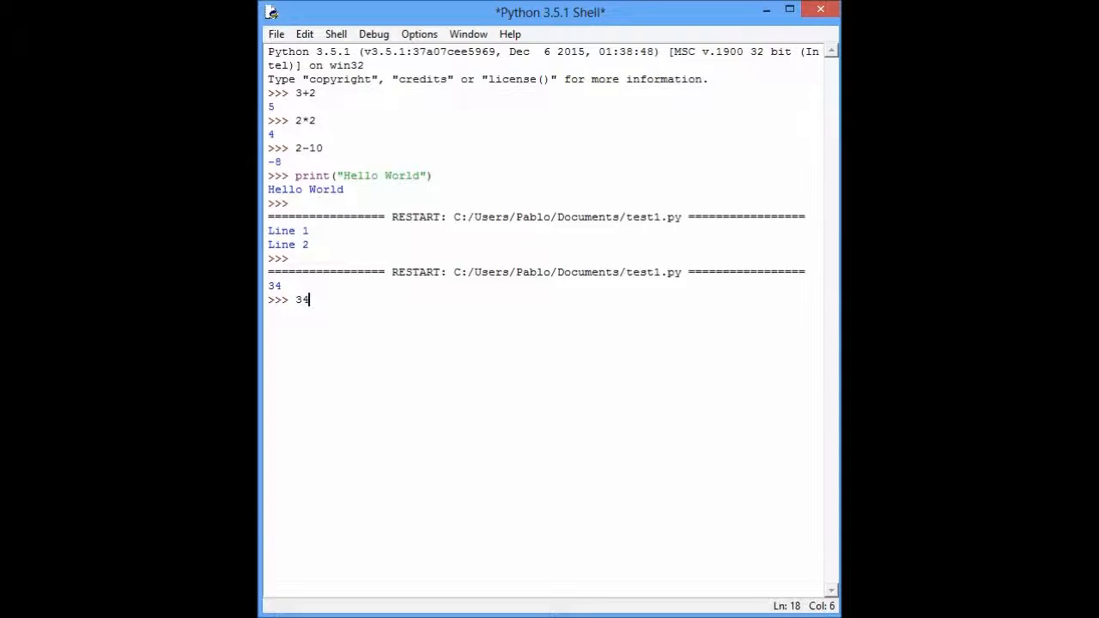
key(Return)
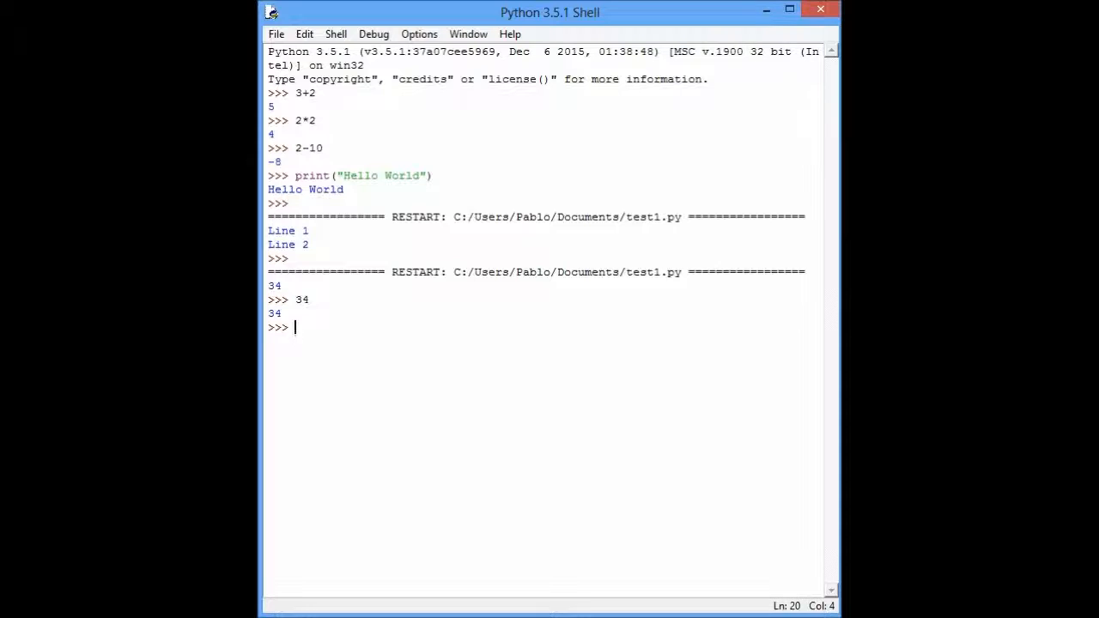
text(34)
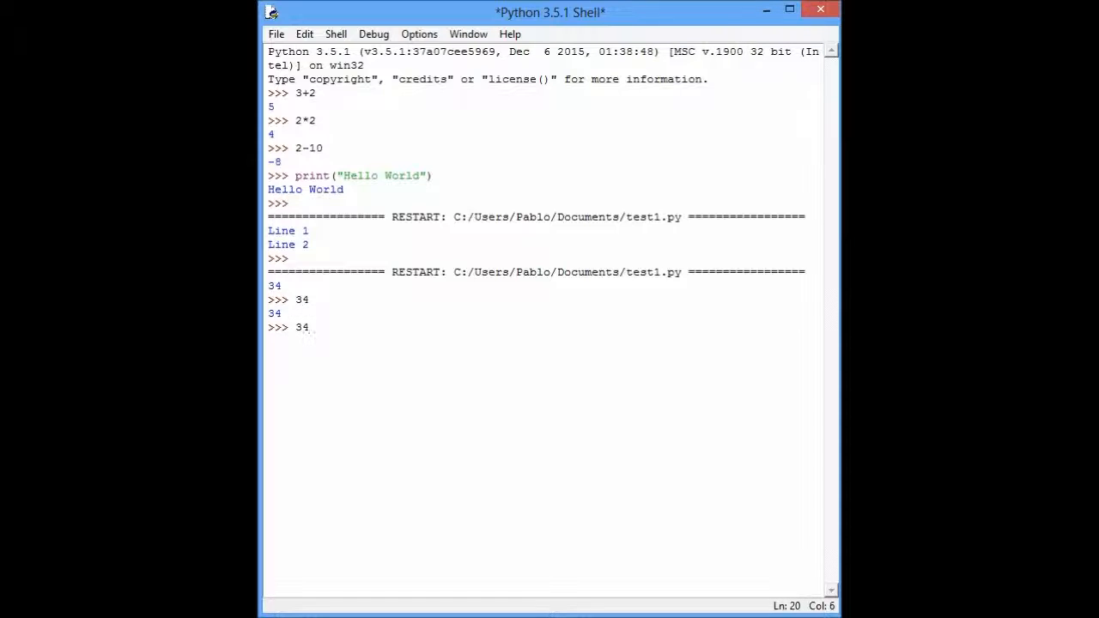
text(+23)
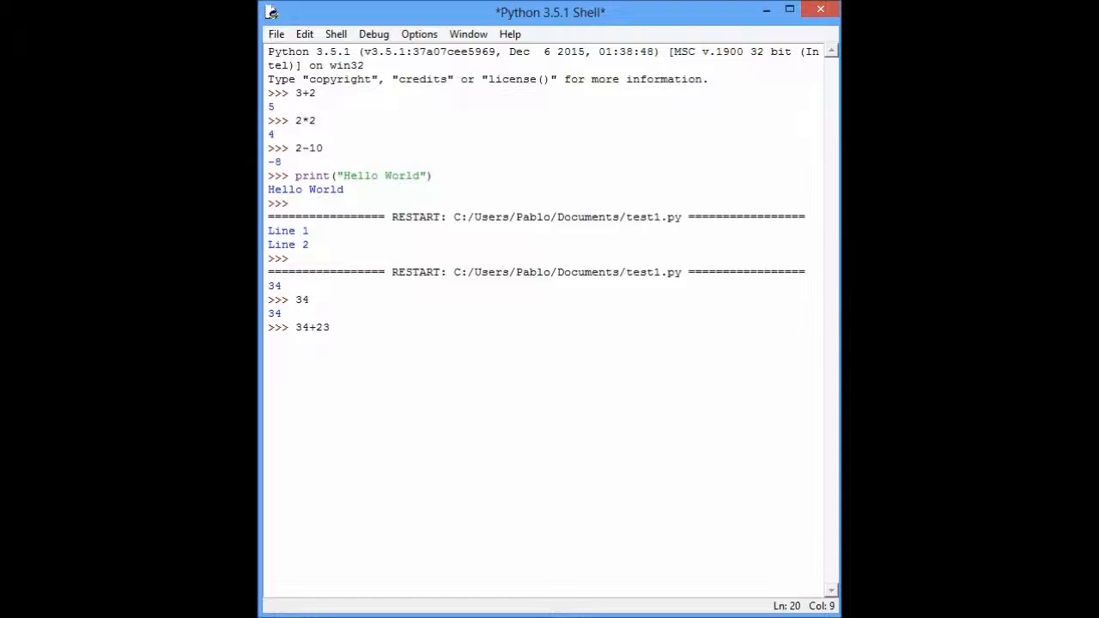
key(Return)
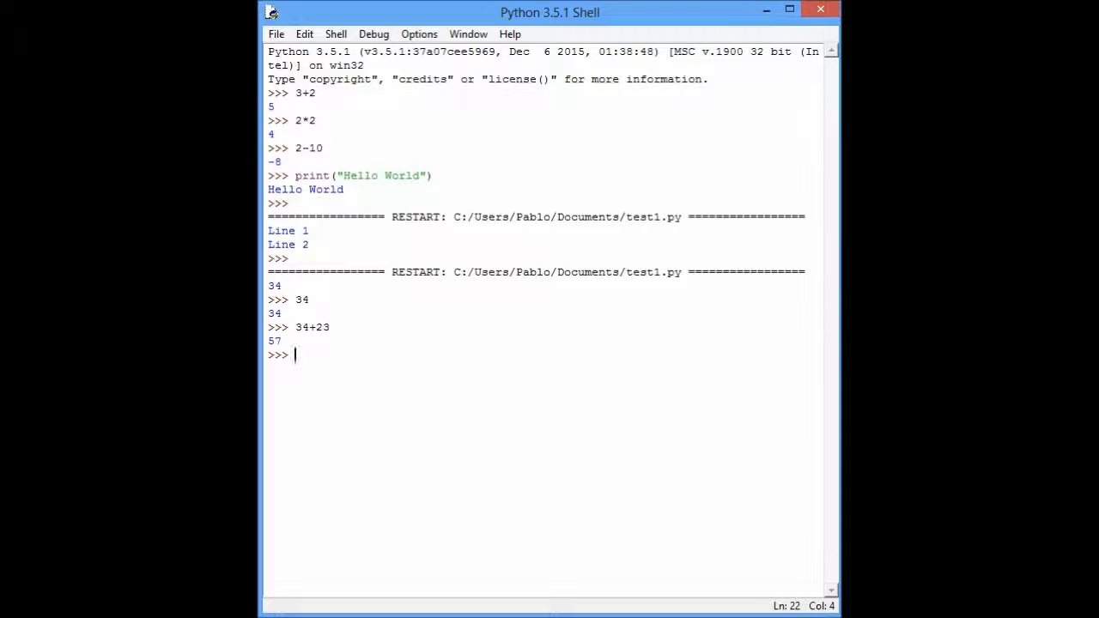
text("34")
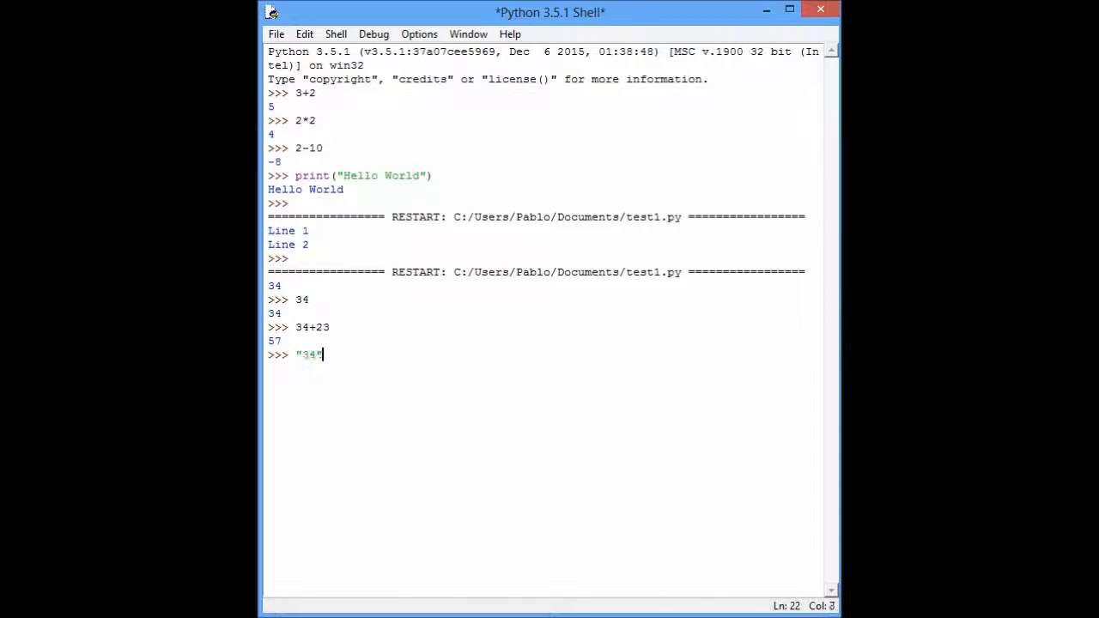
text(+")
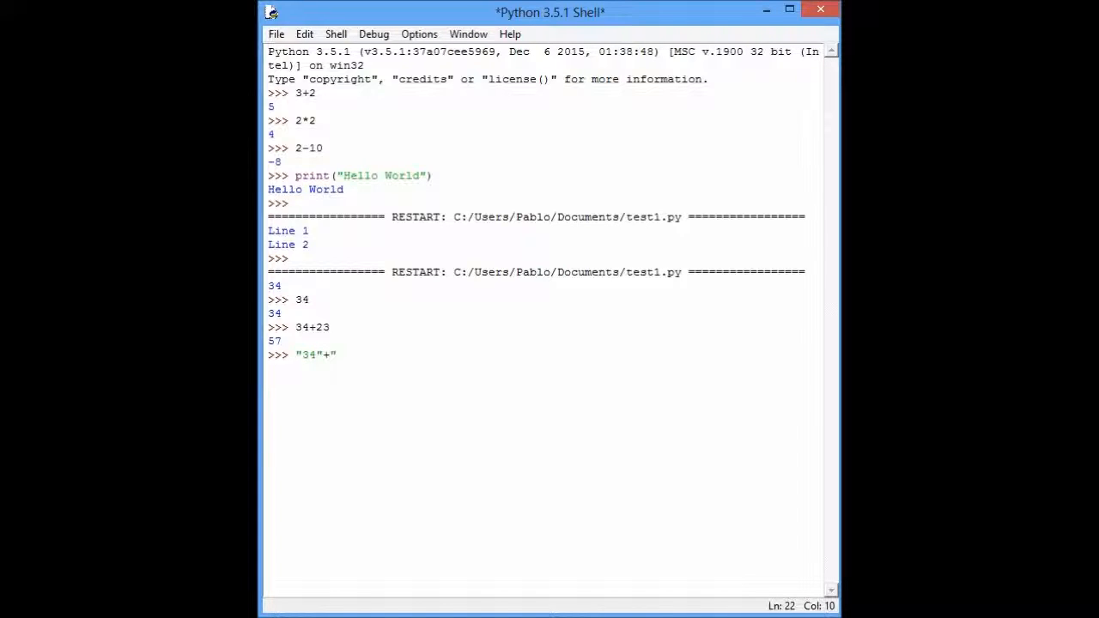
text("34")
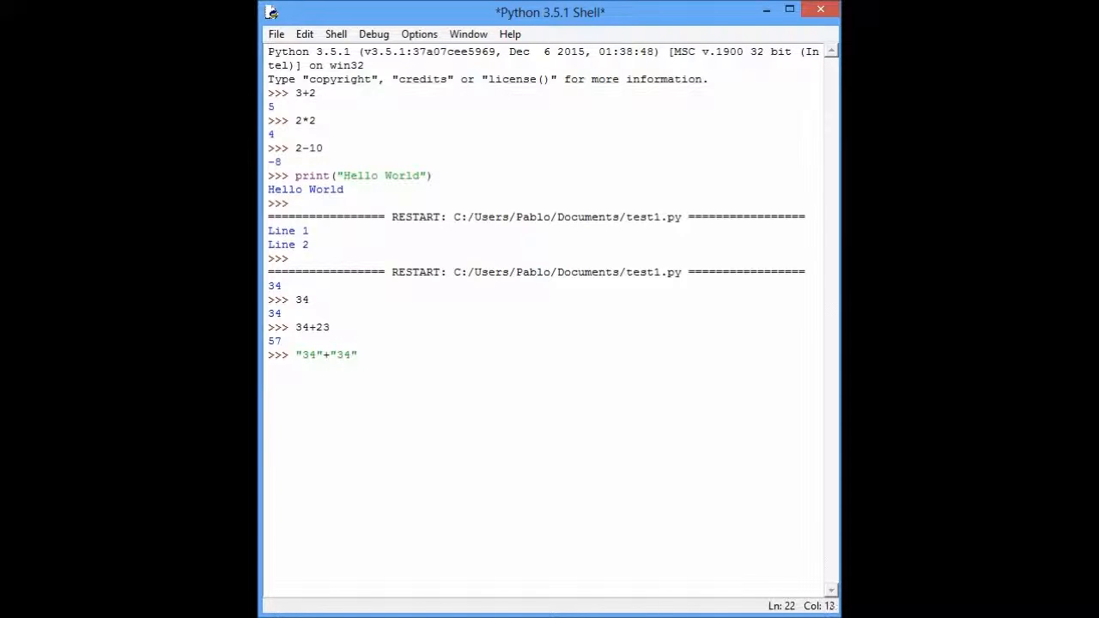
key(Return)
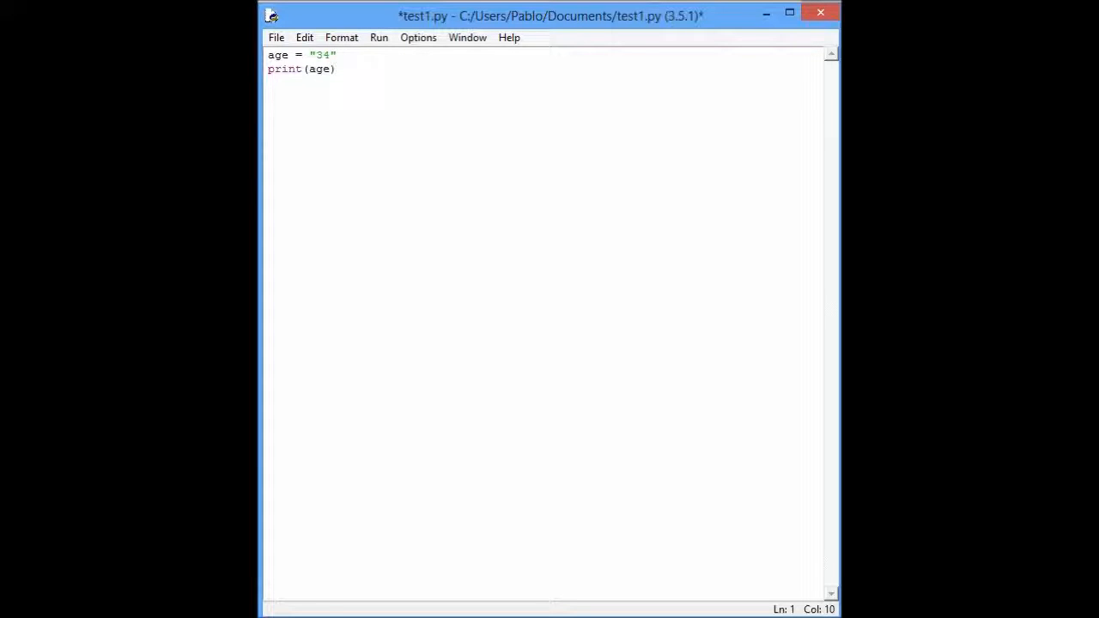
Step: Change line 1 to age = input("Enter your age: ") and run the script
click(337, 54)
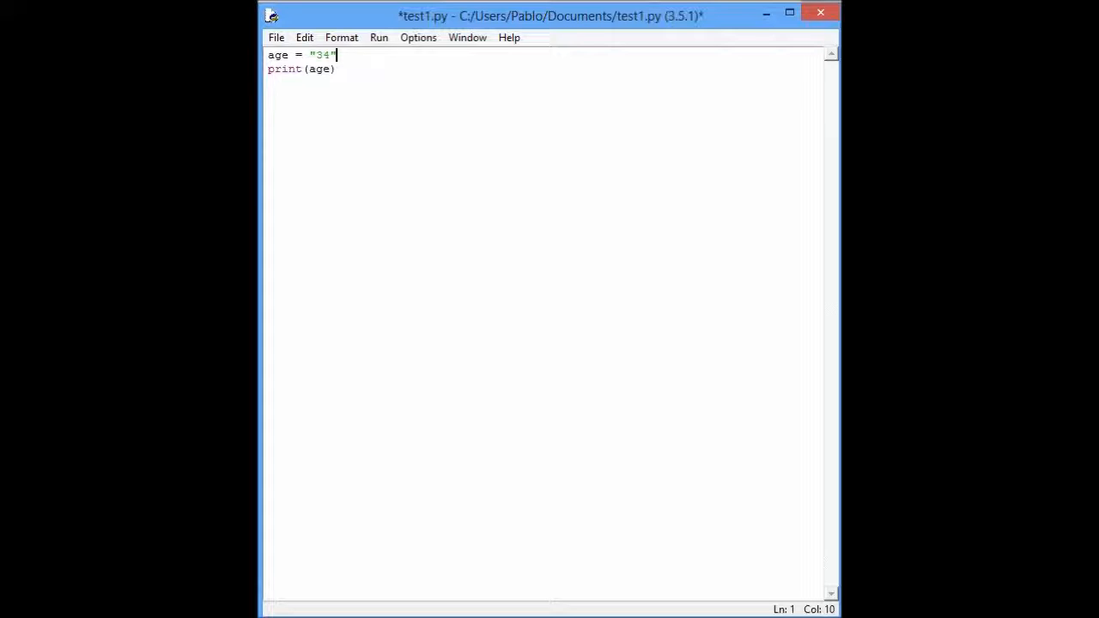
text(i)
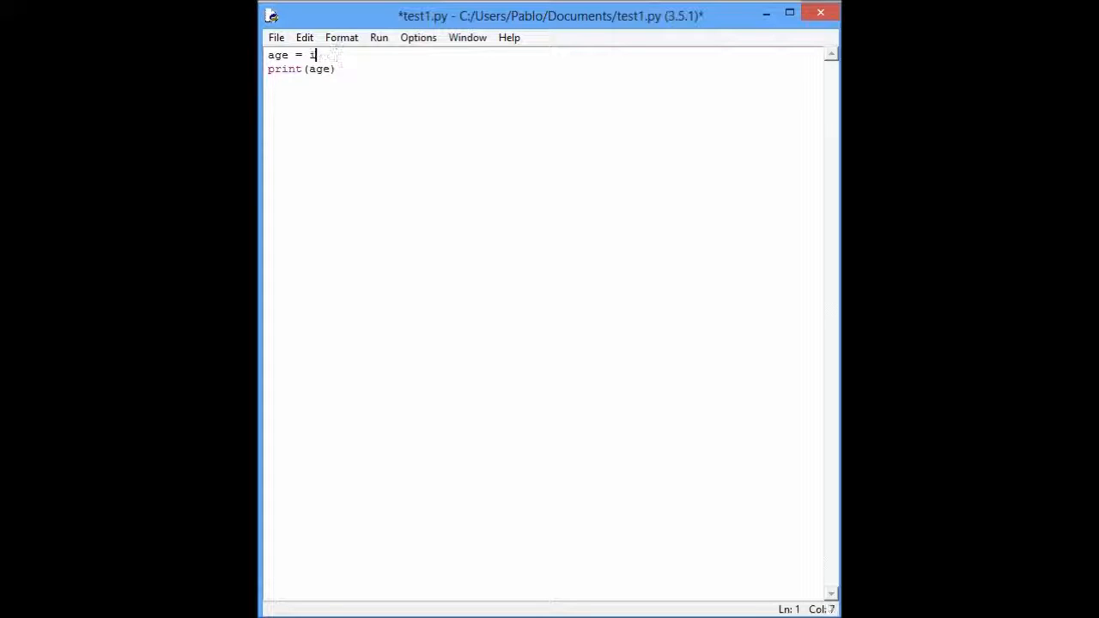
text(nput()
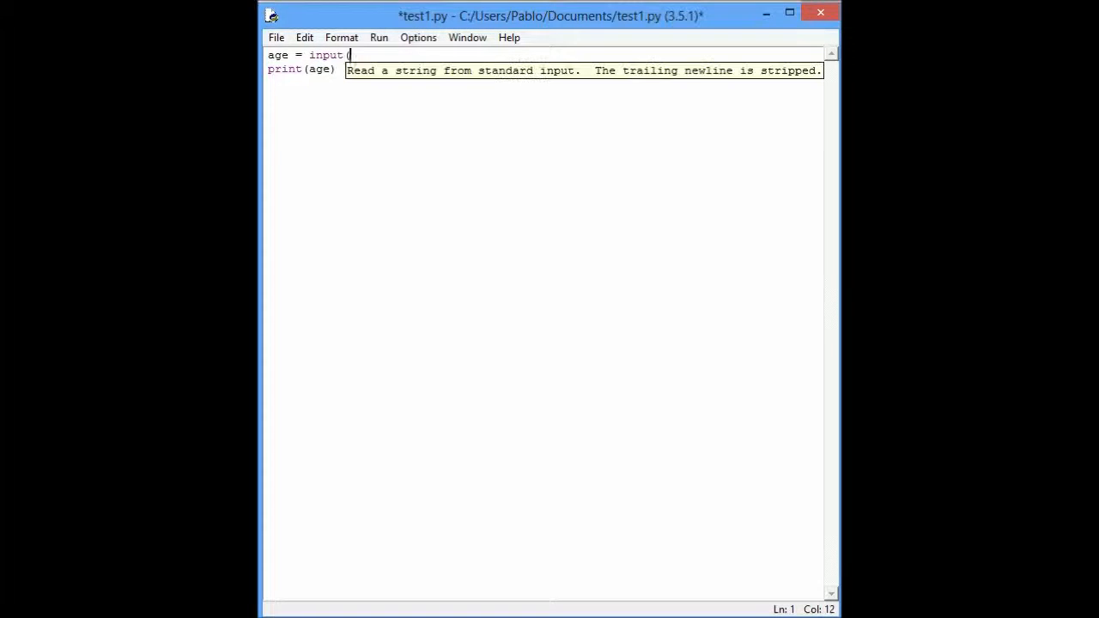
text("Ente)
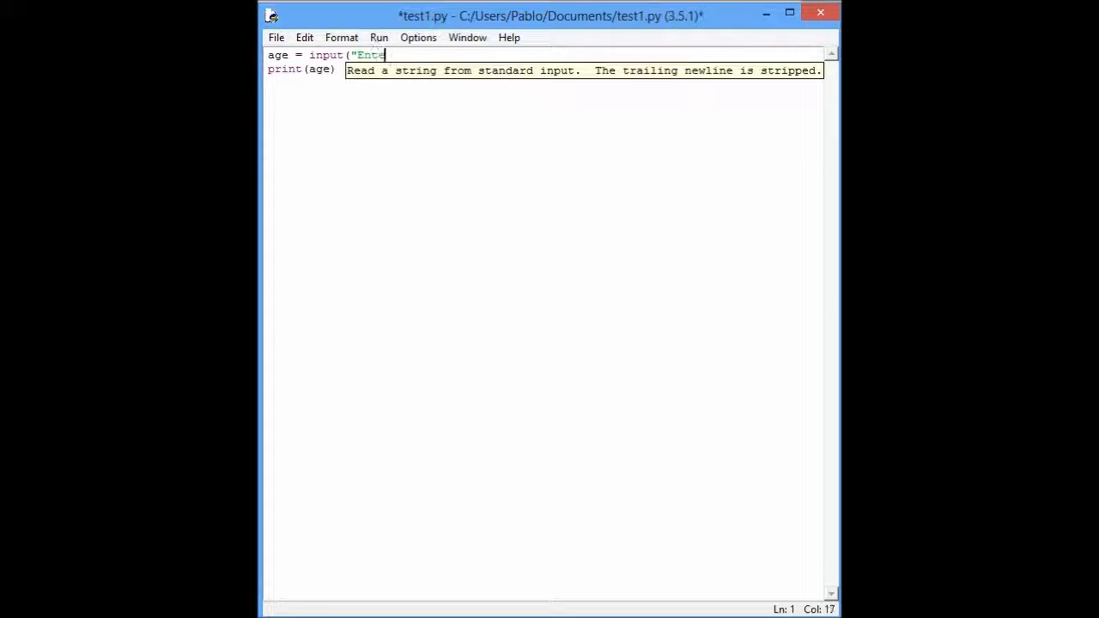
text(r your age:)
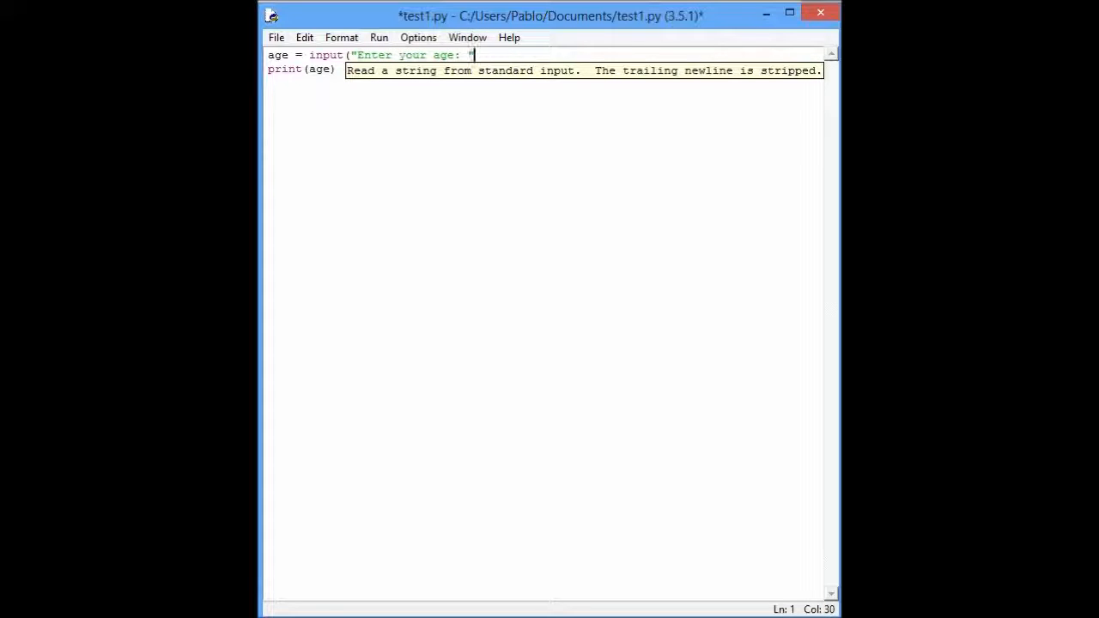
text())
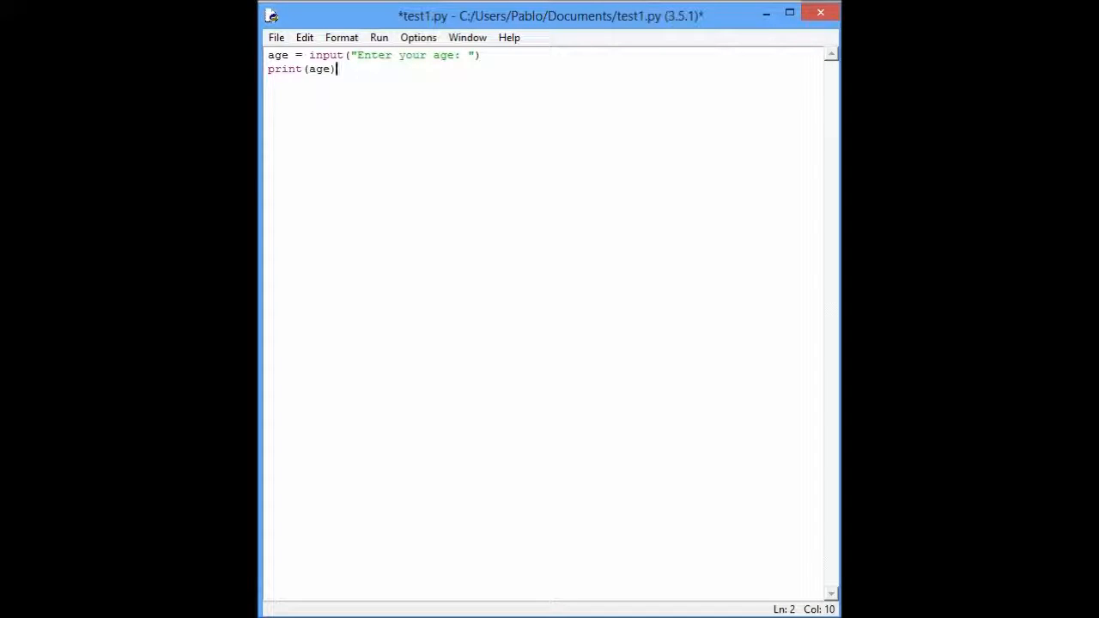
key(ctrl+s)
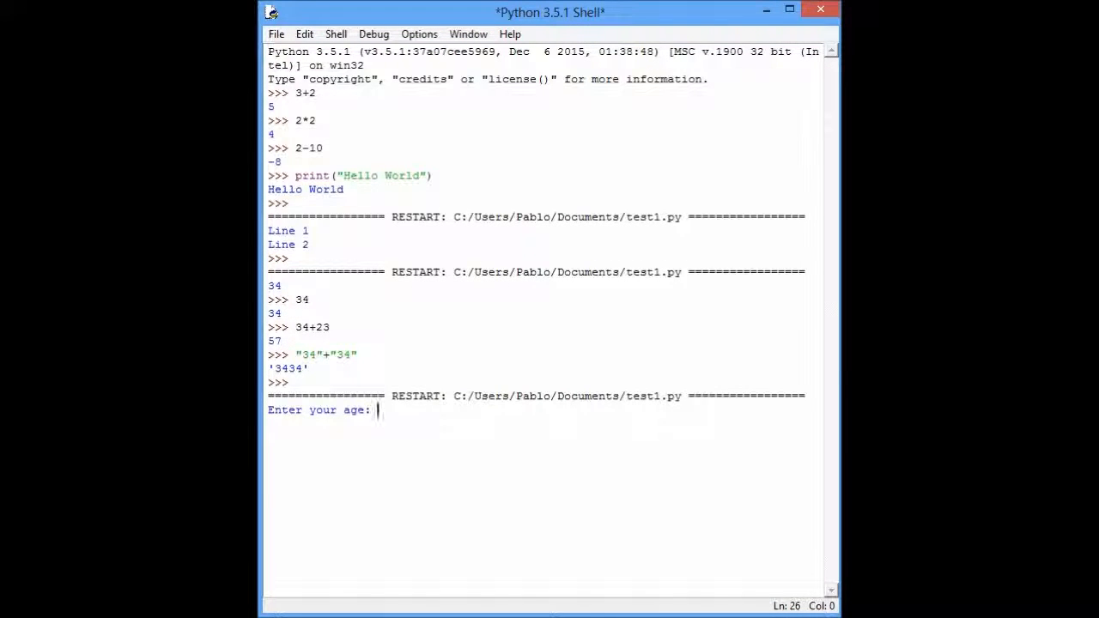
Step: Enter 23 at the age prompt, see 23 printed, and switch back to test1.py
text(23)
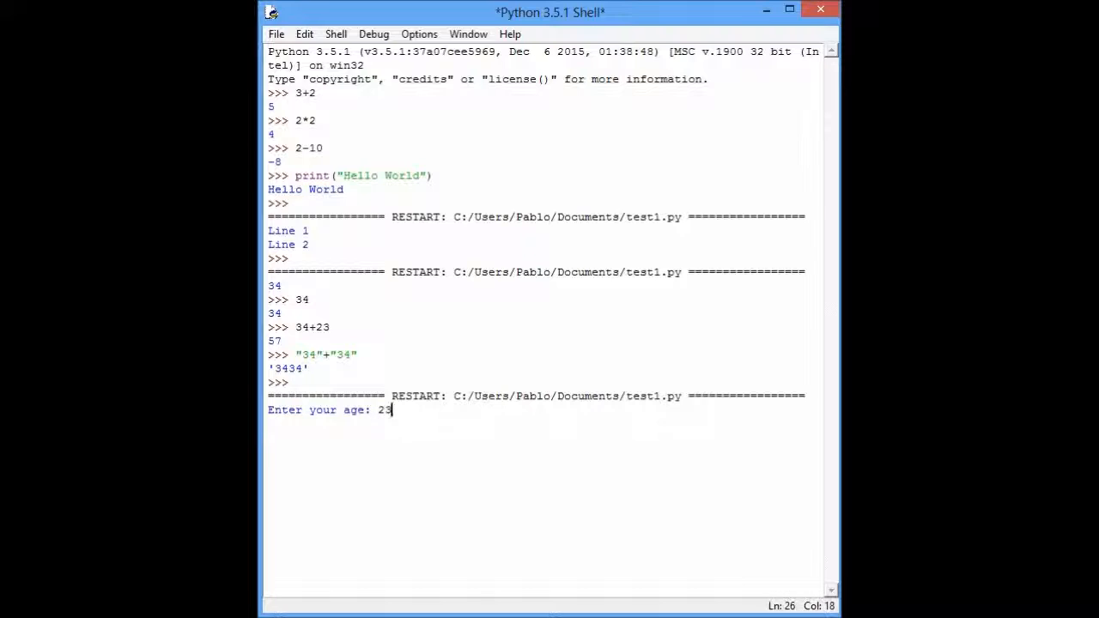
key(Return)
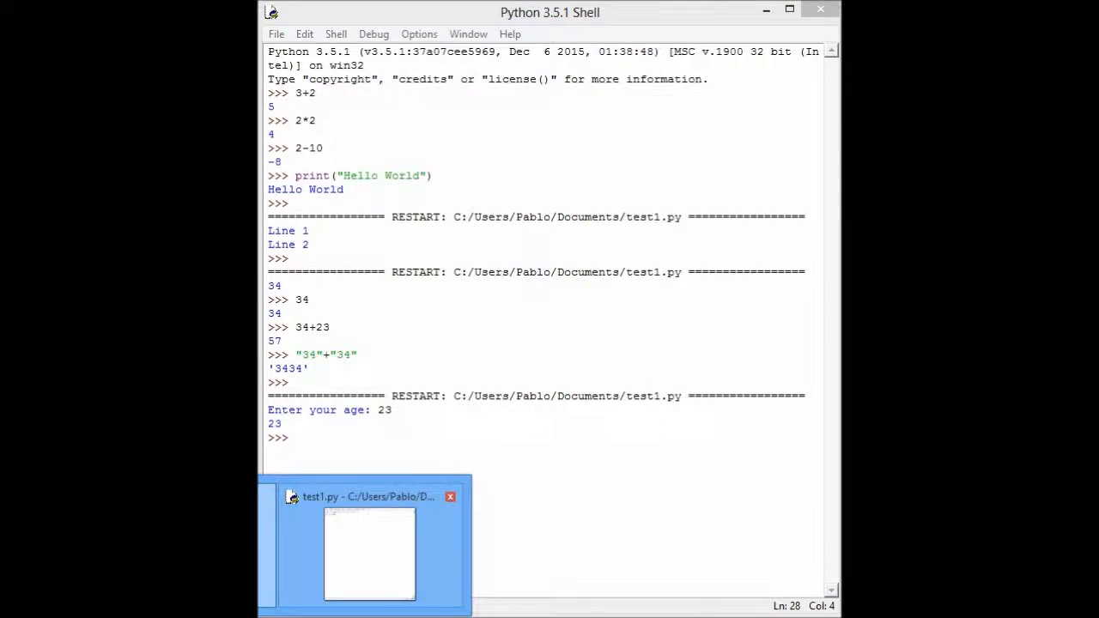
click(365, 553)
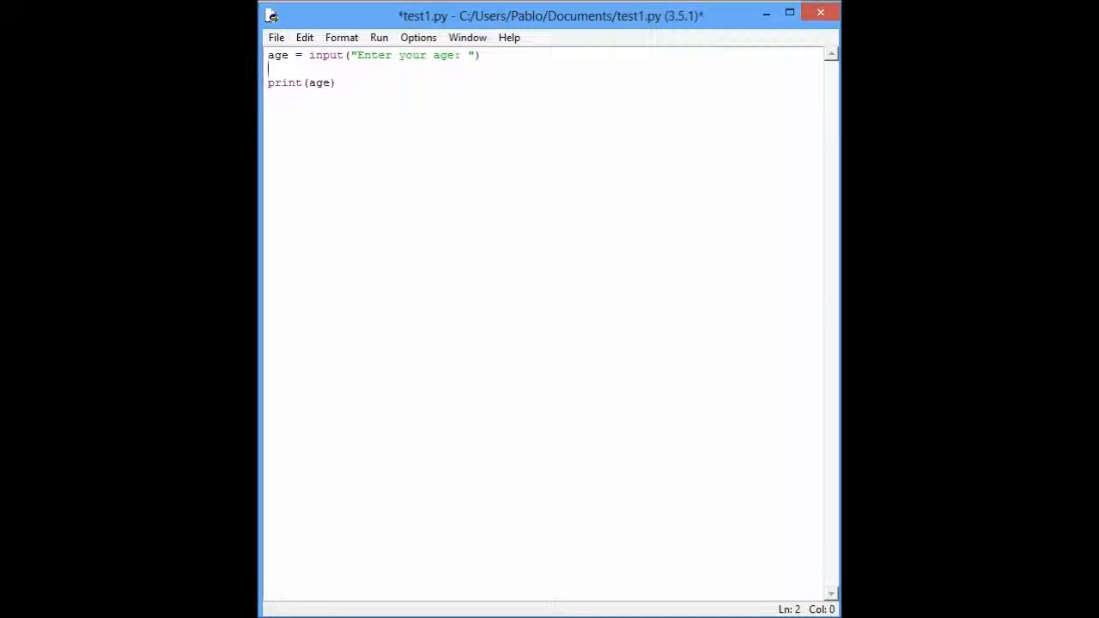
Step: Insert age = age + 30 as the middle line of test1.py and save it
text(age)
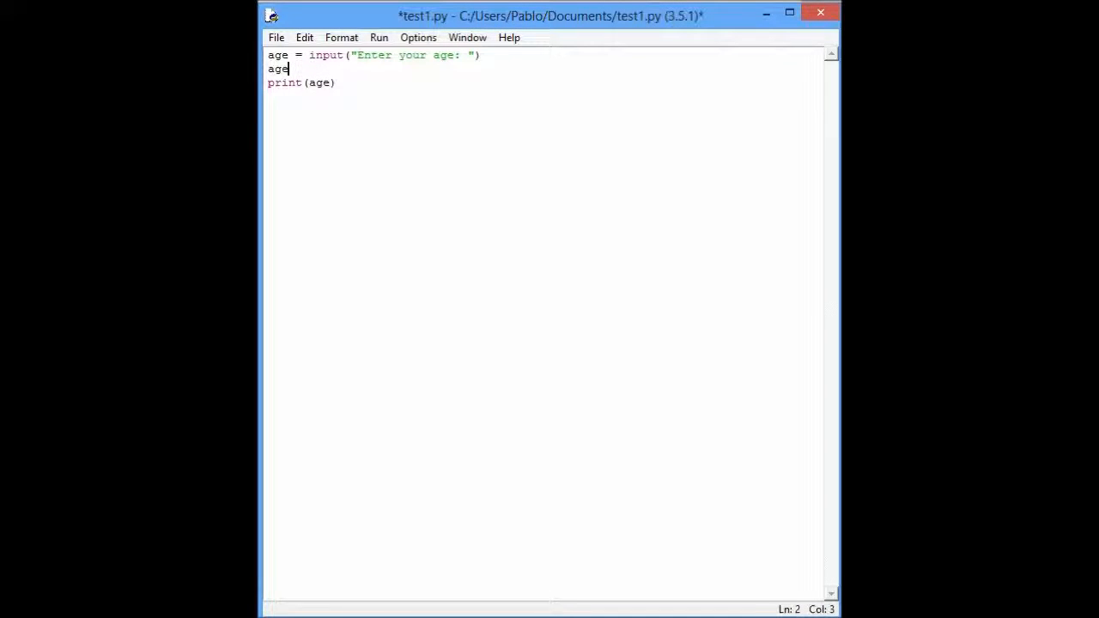
text(= age +)
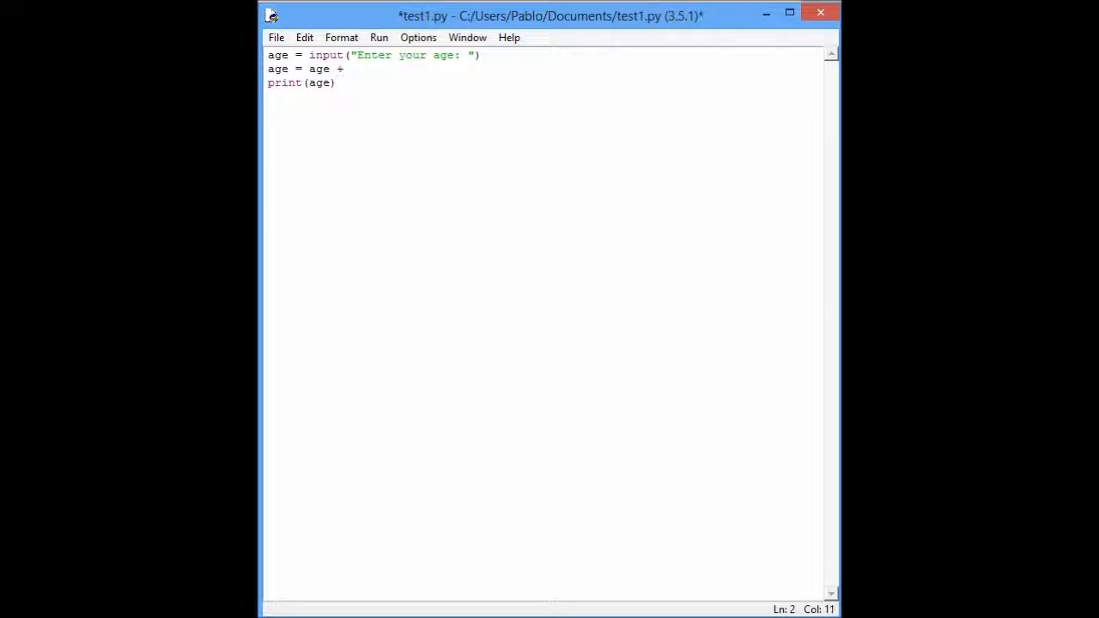
text(3)
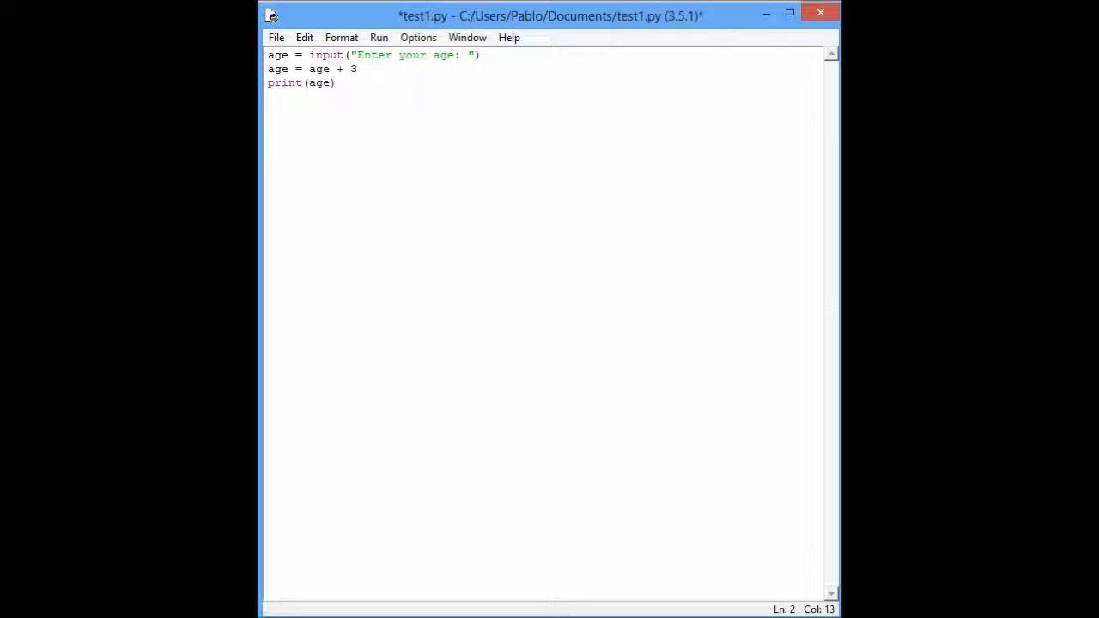
text(0)
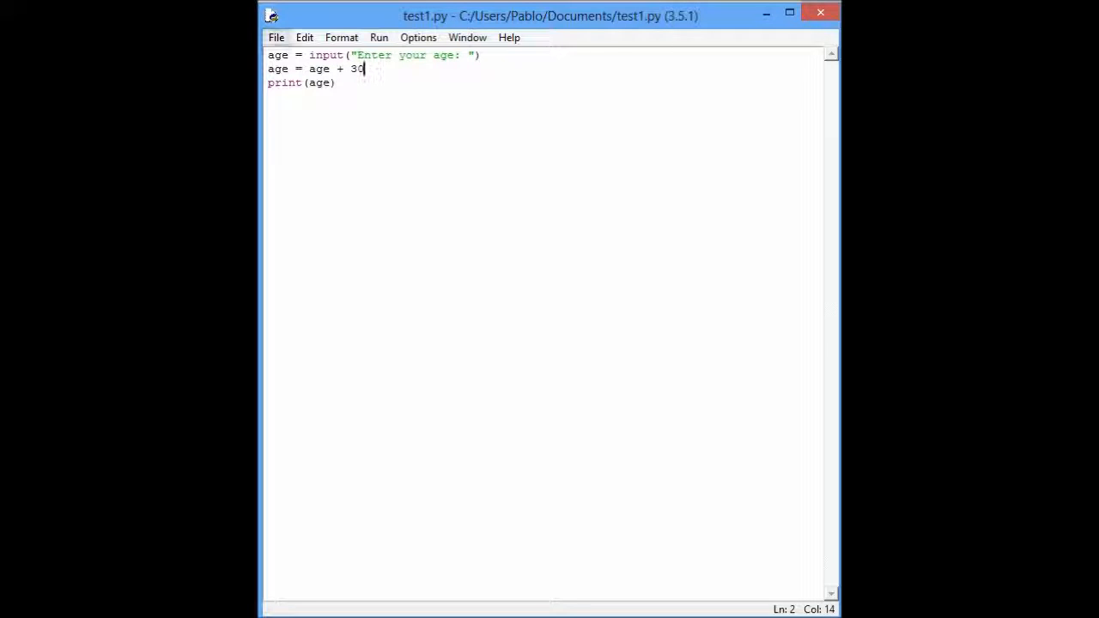
click(276, 37)
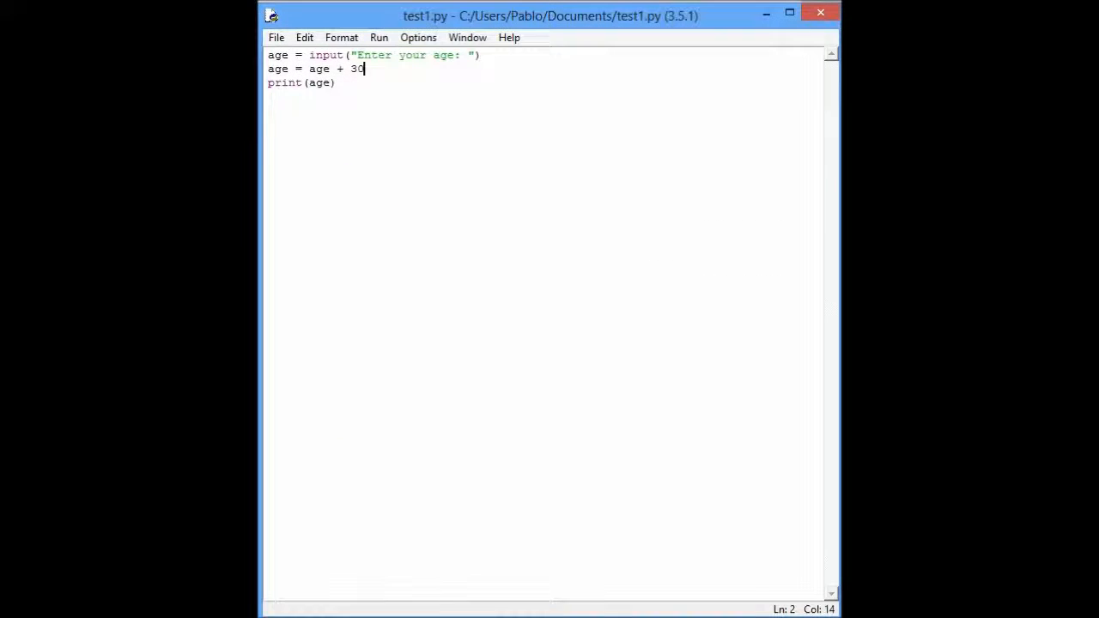
Step: Run test1.py with age 30 and inspect the TypeError traceback on line 2
key(F5)
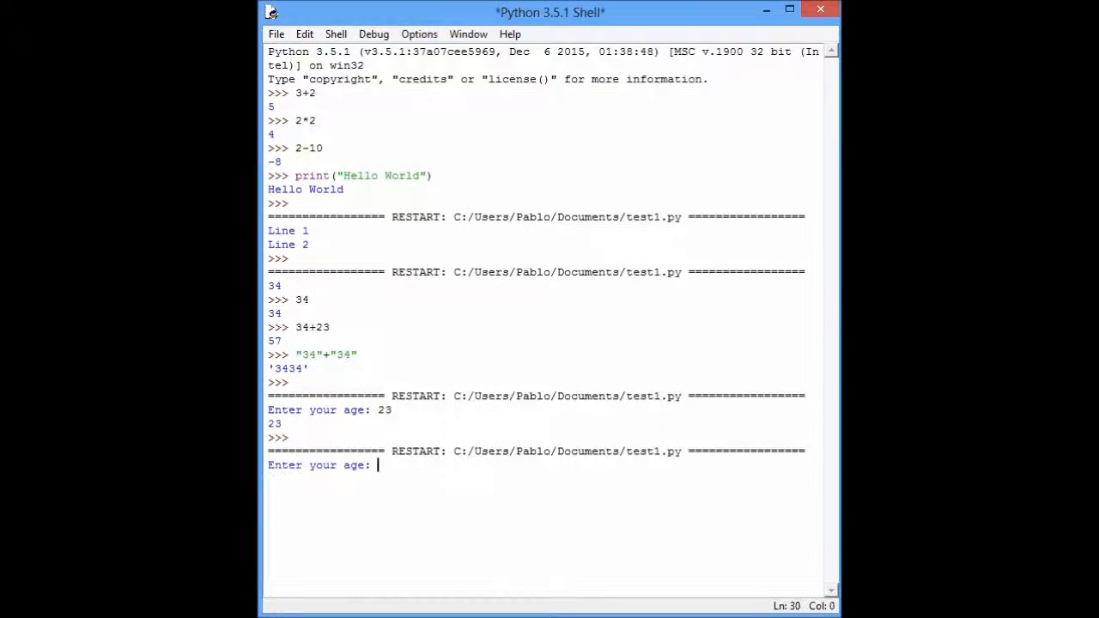
text(3)
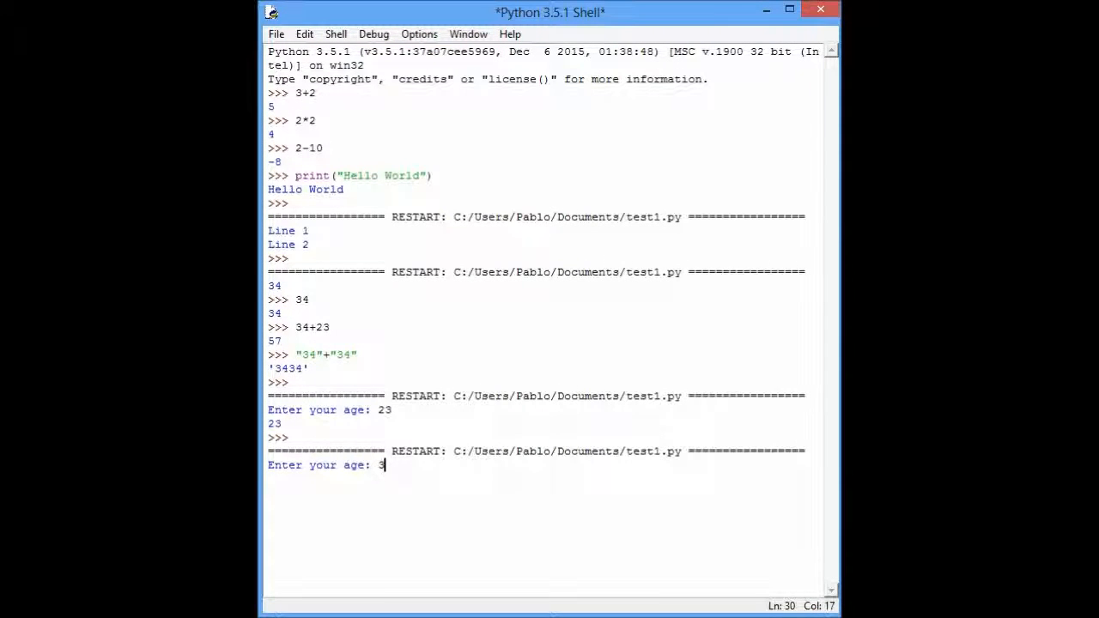
key(Return)
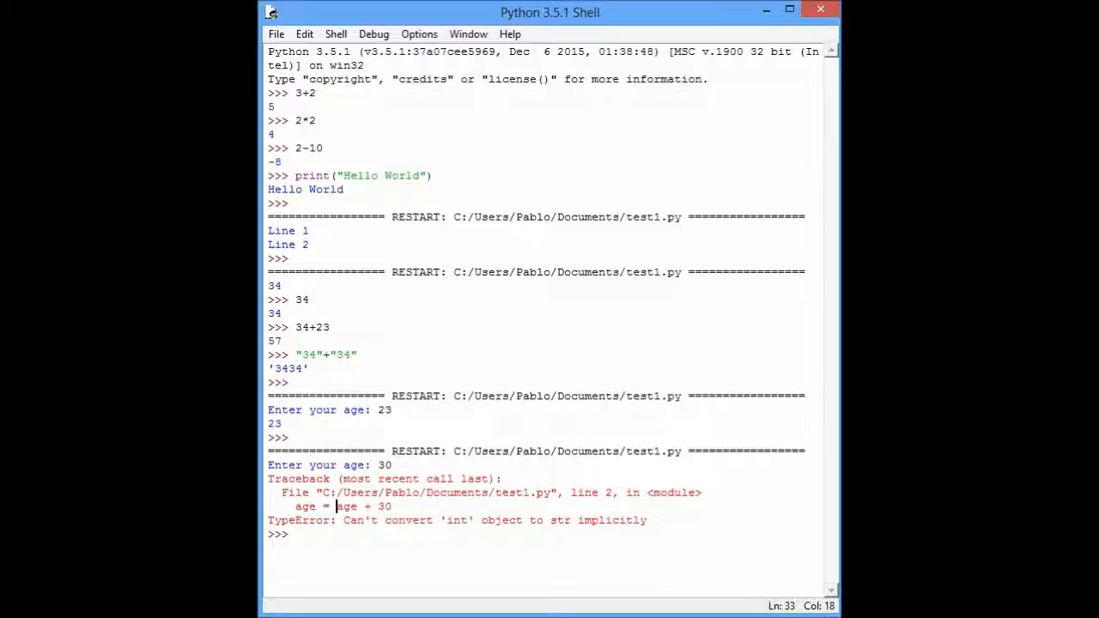
double_click(383, 505)
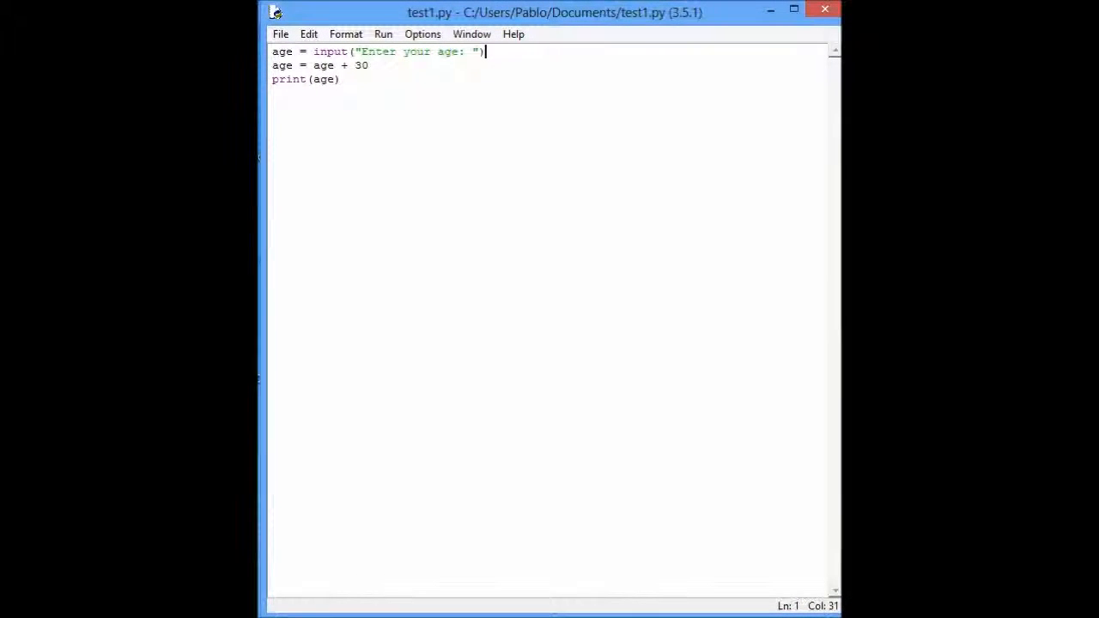
Step: Insert 'int(' just before input on line 1 of test1.py
click(302, 53)
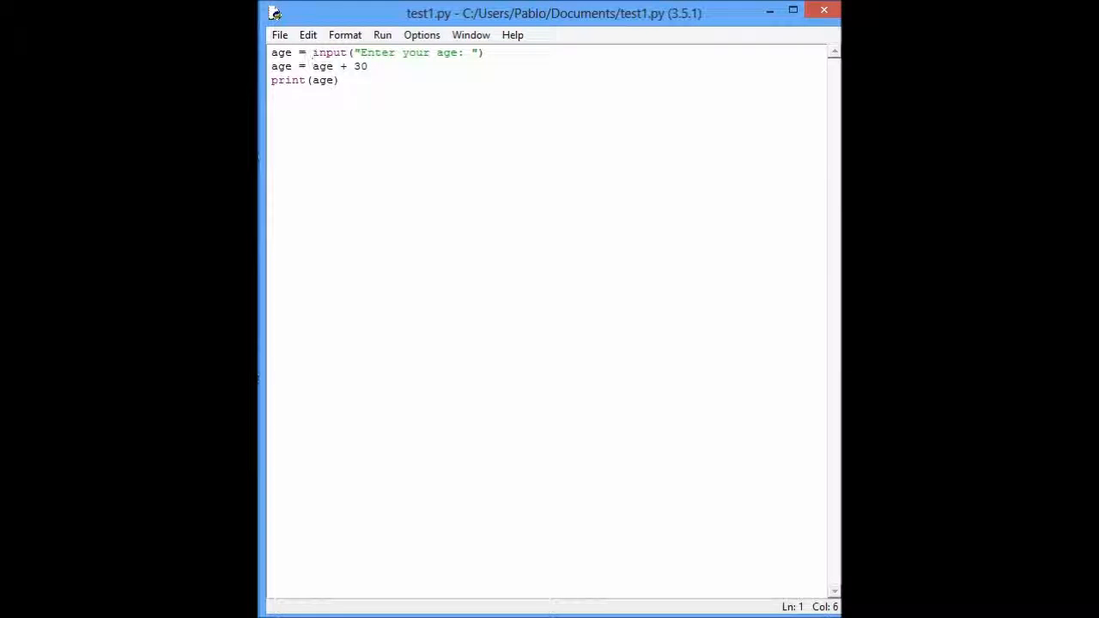
text(int()
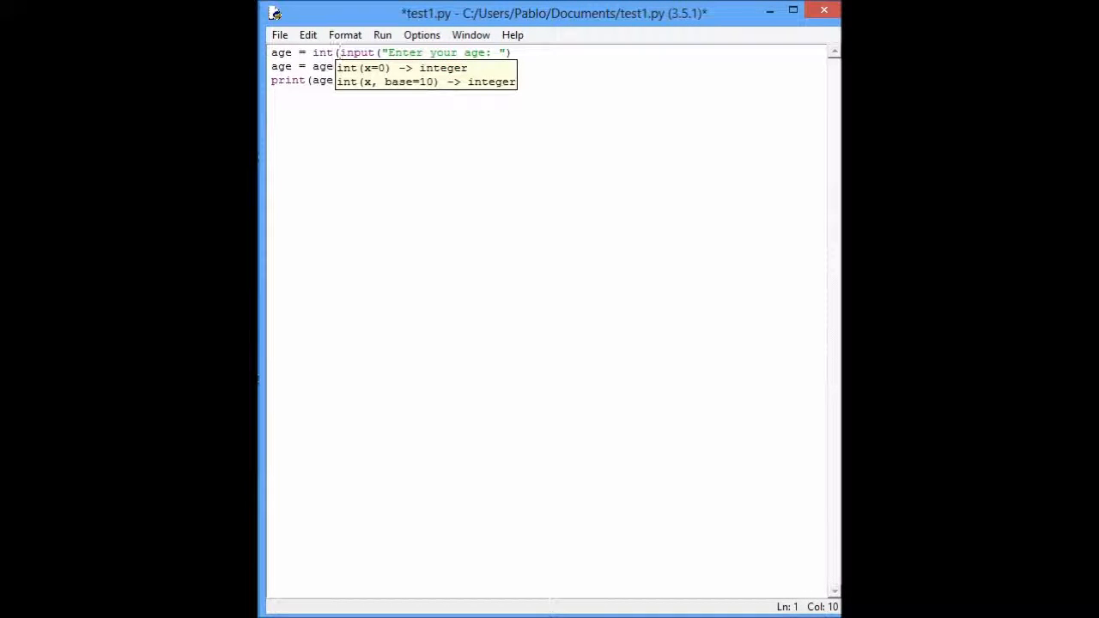